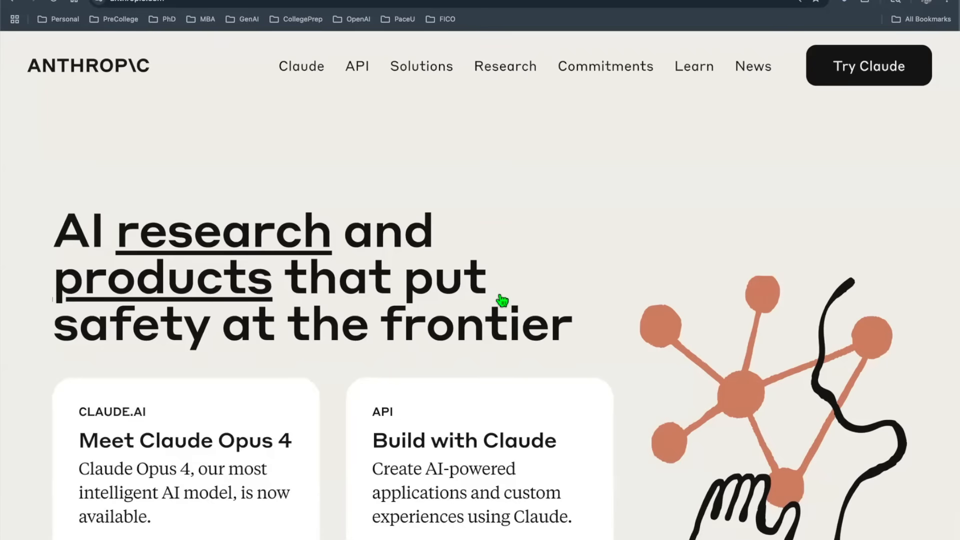
mouse_move(384, 291)
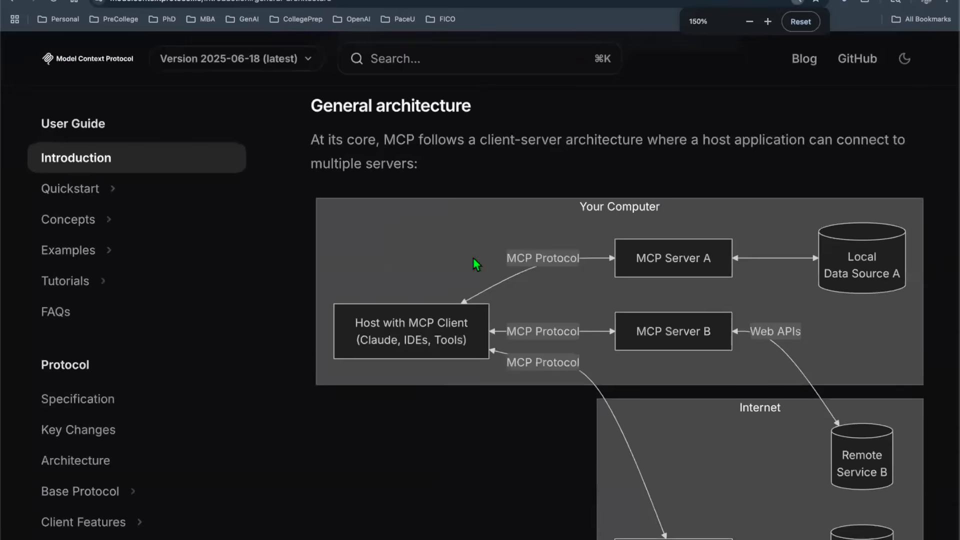
Scroll from SEC API pricing tiers to the account product list showing 19/100 trial credits used
scroll("down", 3)
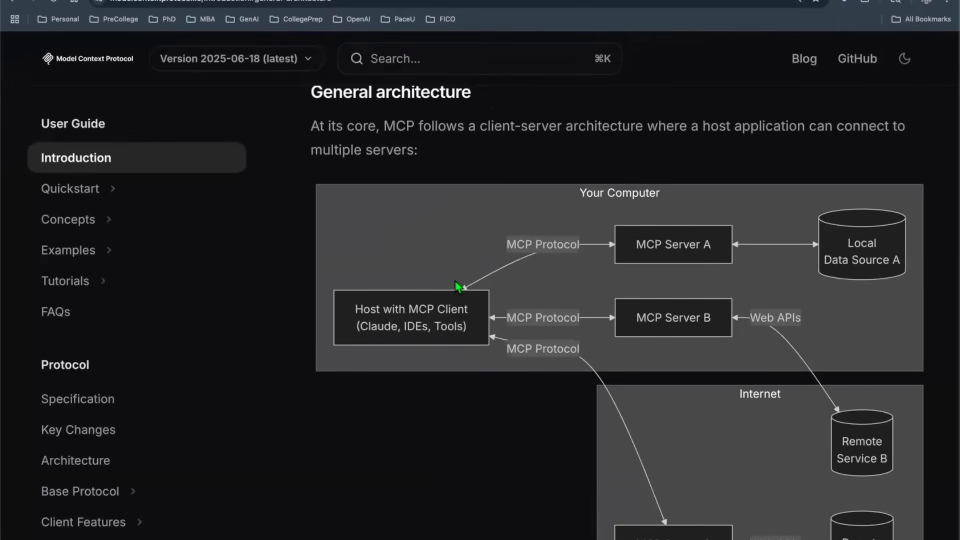
scroll("down", 3)
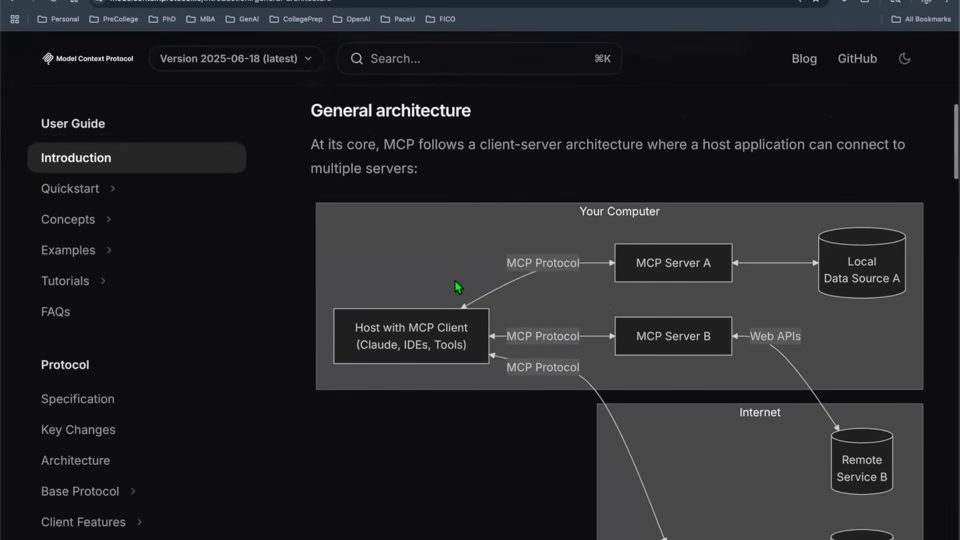
mouse_move(446, 316)
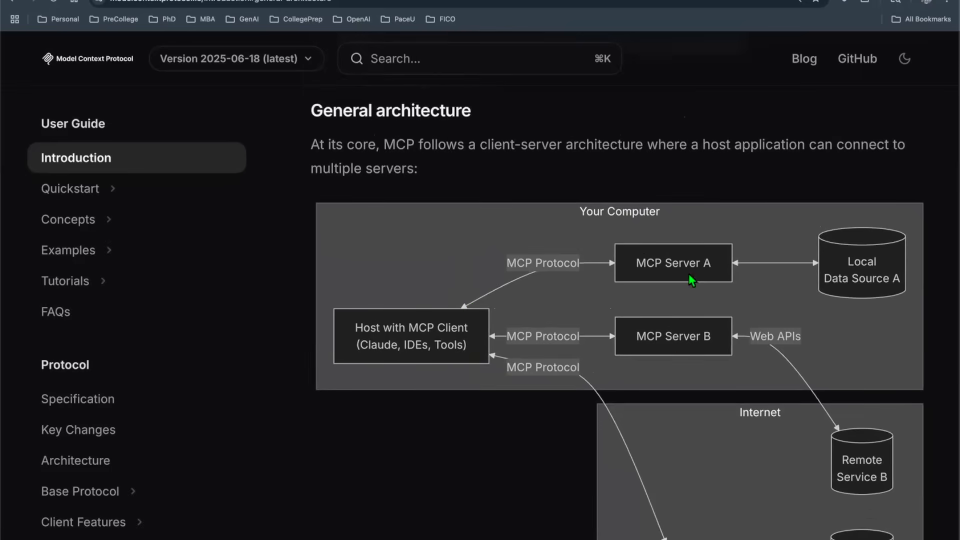
mouse_move(673, 285)
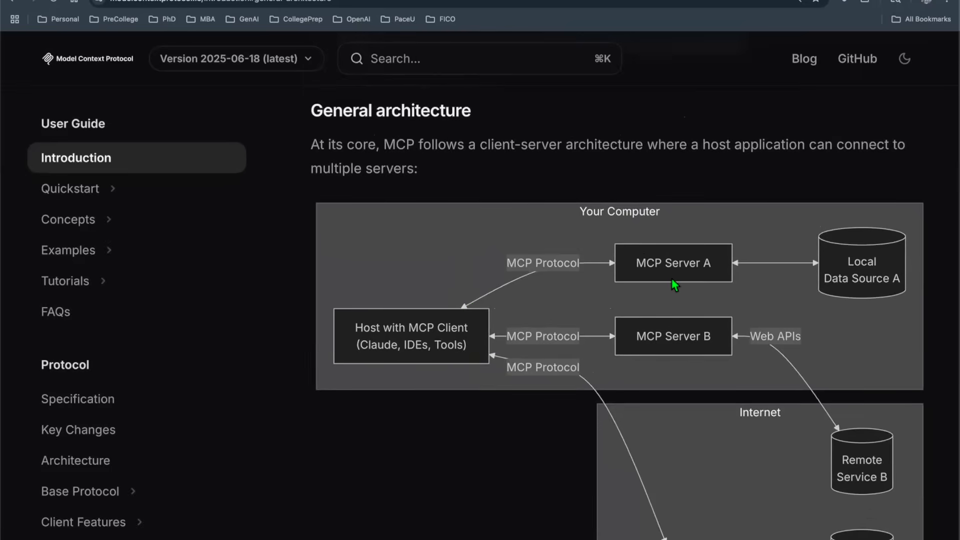
mouse_move(667, 297)
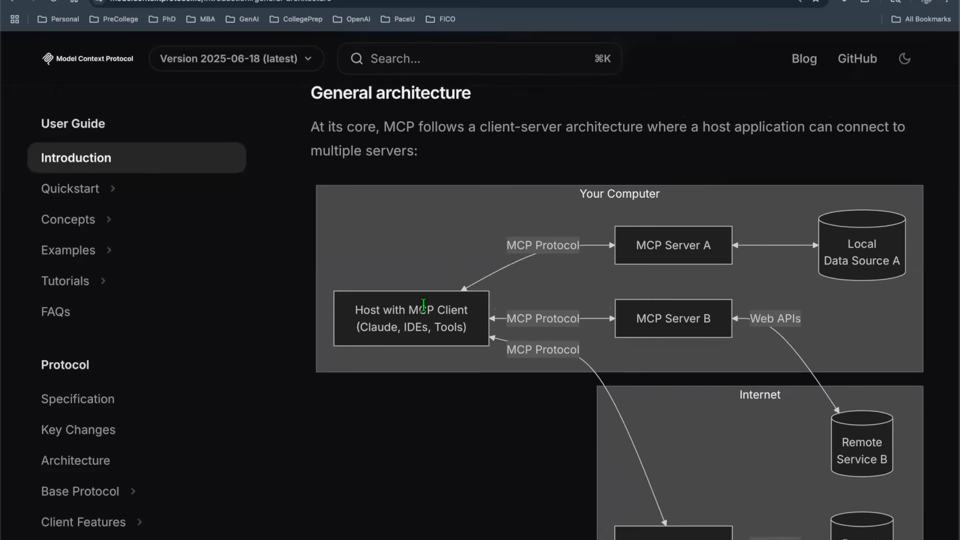
mouse_move(697, 243)
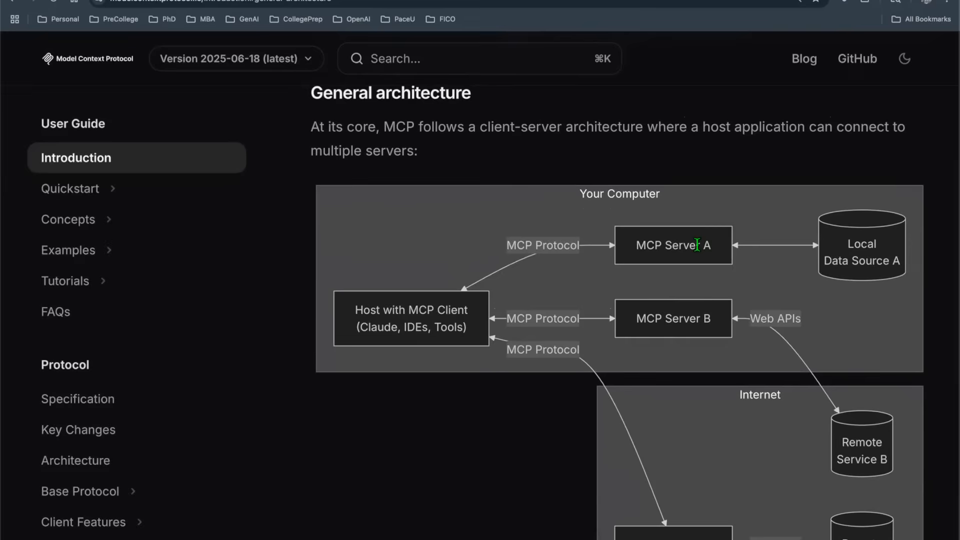
mouse_move(823, 277)
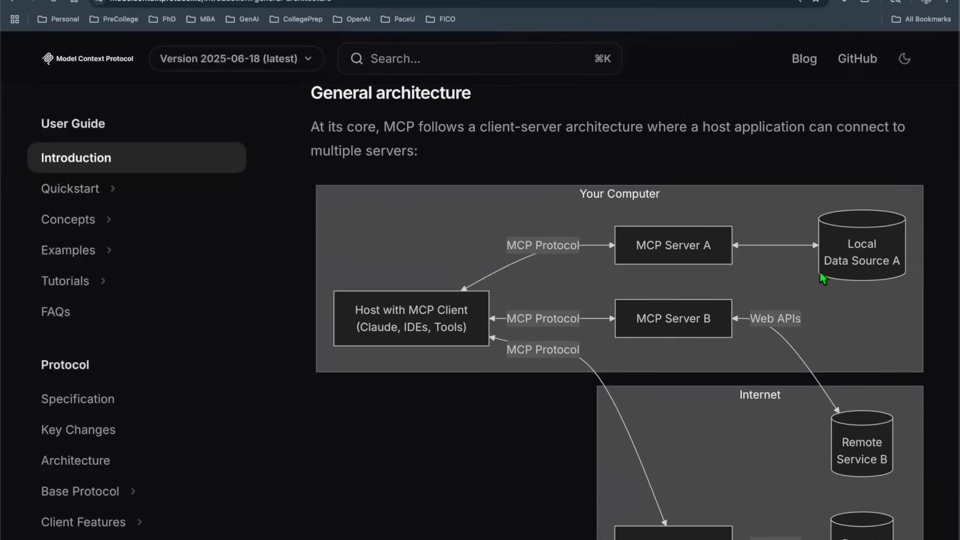
scroll("down", 3)
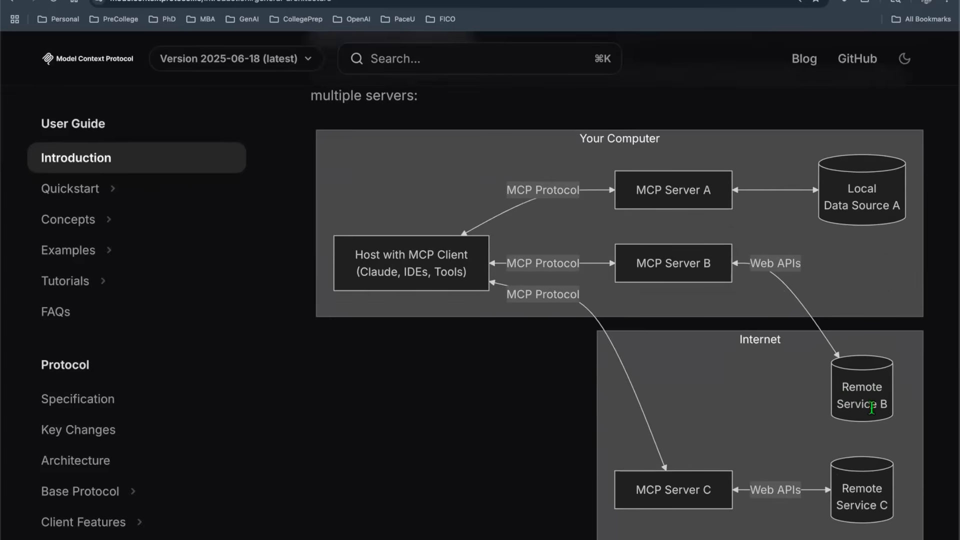
mouse_move(769, 290)
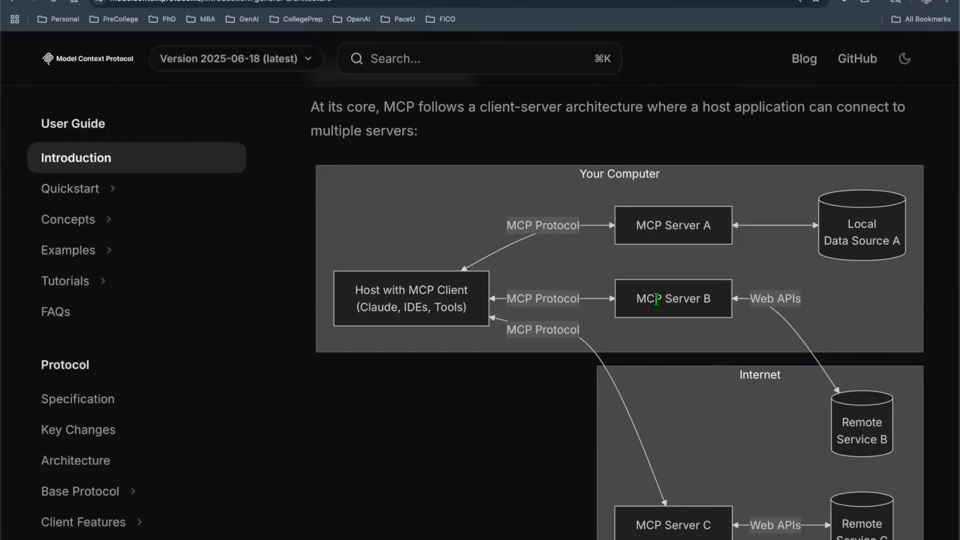
mouse_move(690, 294)
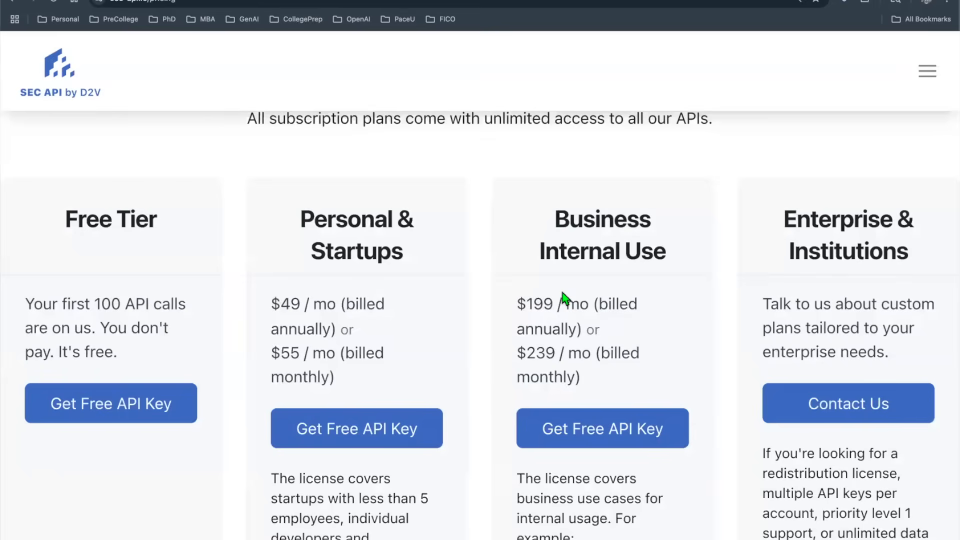
mouse_move(279, 300)
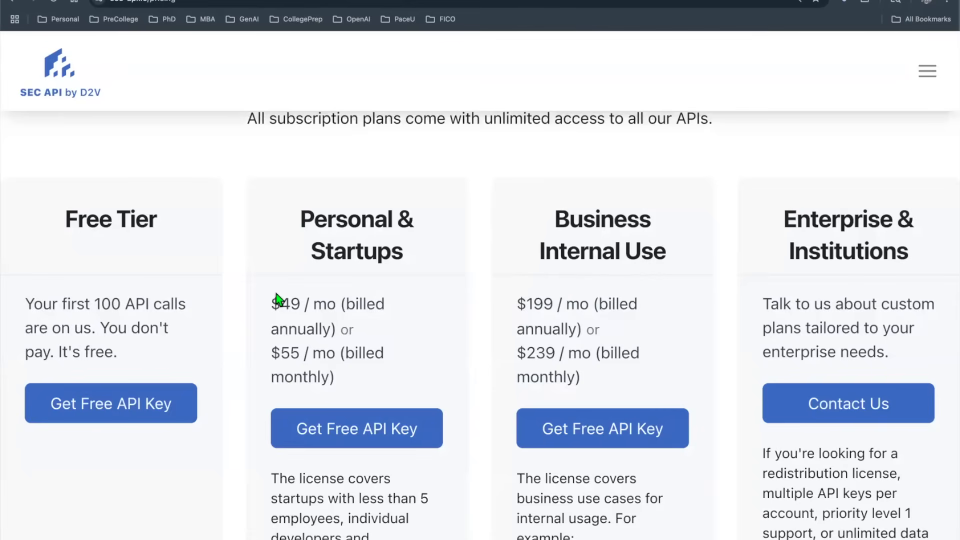
mouse_move(190, 253)
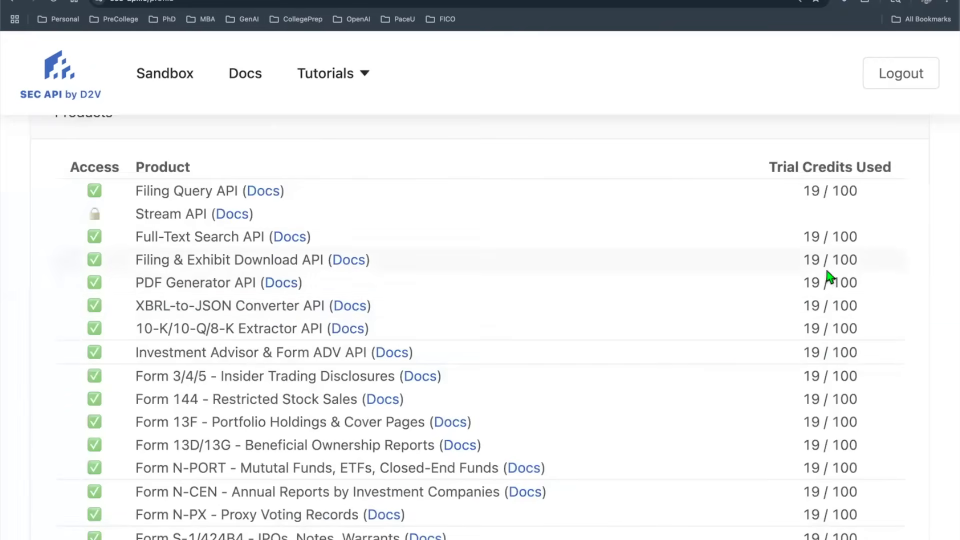
mouse_move(820, 254)
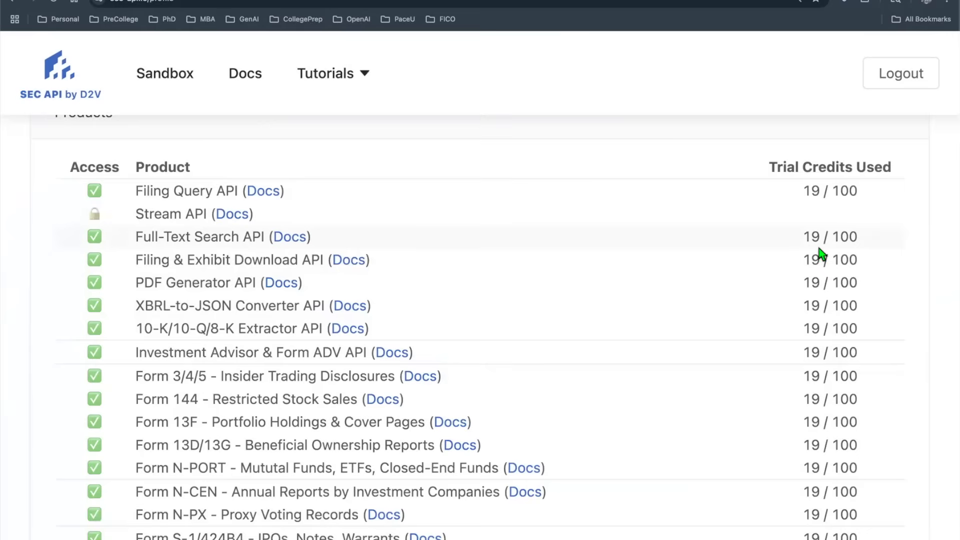
Open the Form 13F API docs, highlight its overview sentence, then clear the highlight
left_click(449, 421)
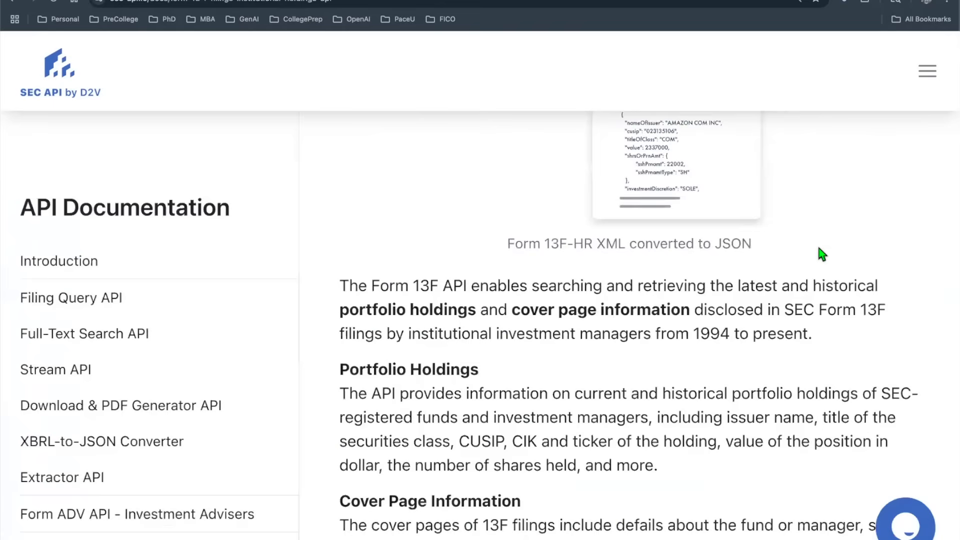
mouse_move(290, 279)
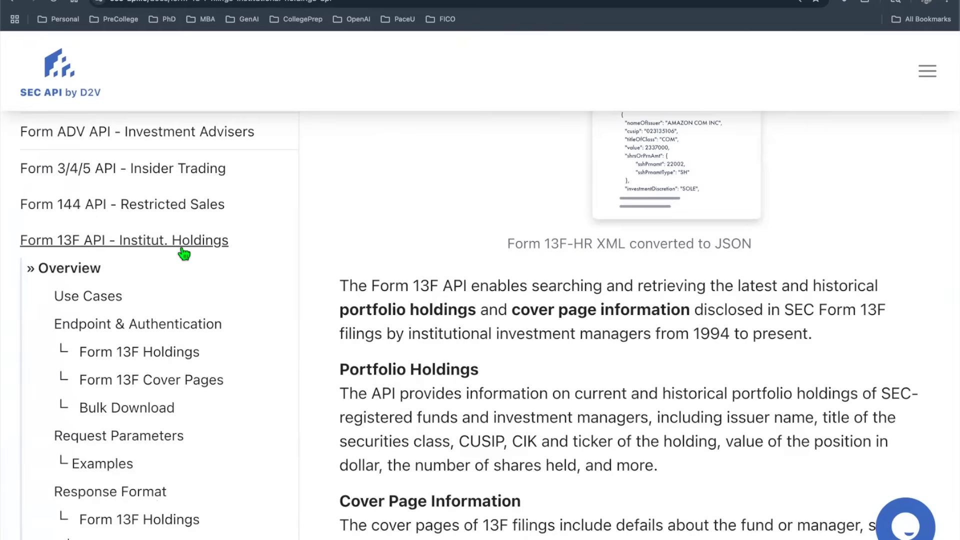
left_click_drag(340, 309, 624, 333)
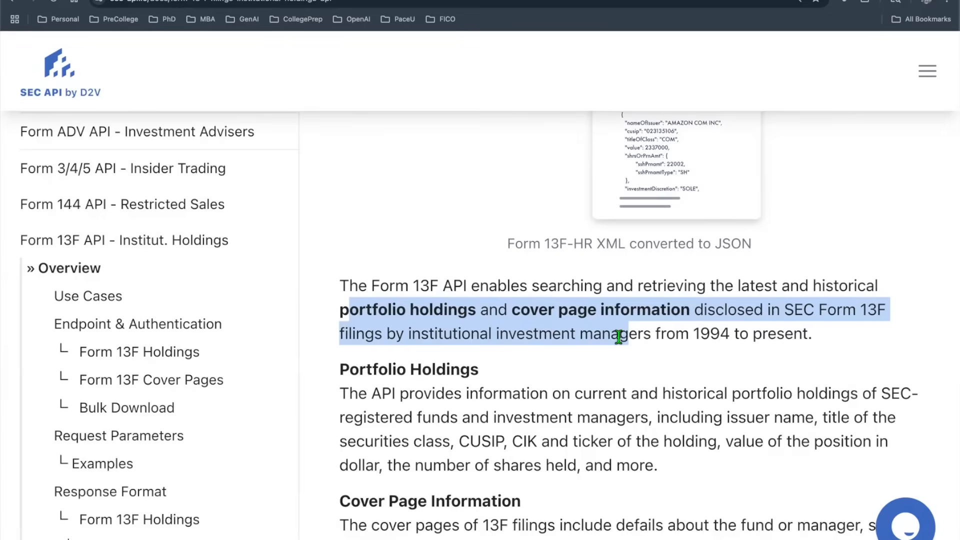
left_click(616, 333)
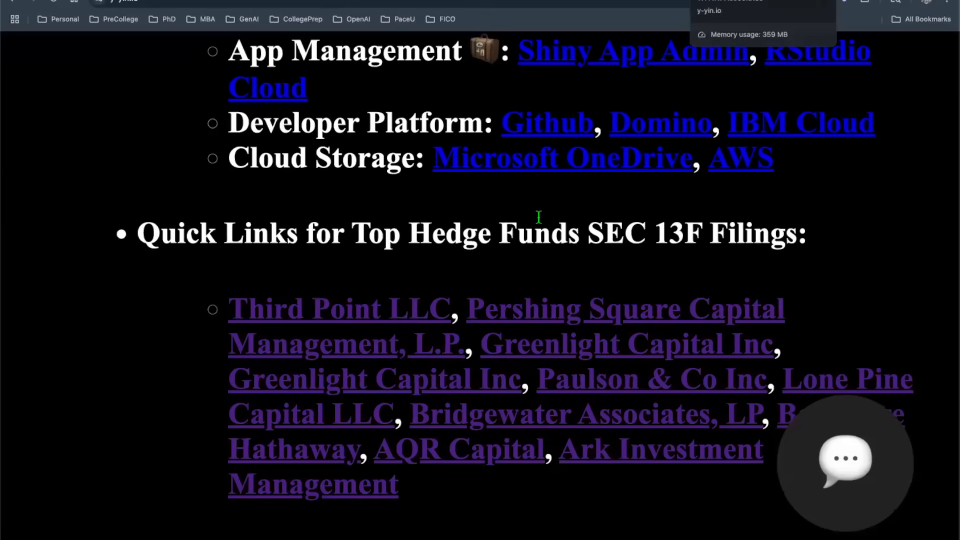
Highlight the hedge fund 13F quick links, then clear the highlight
left_click_drag(228, 307, 397, 483)
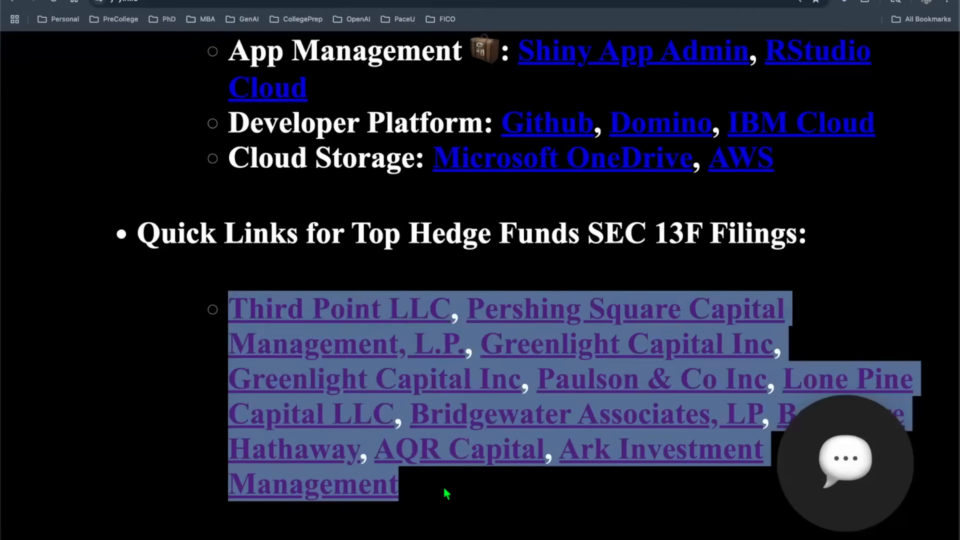
left_click(471, 493)
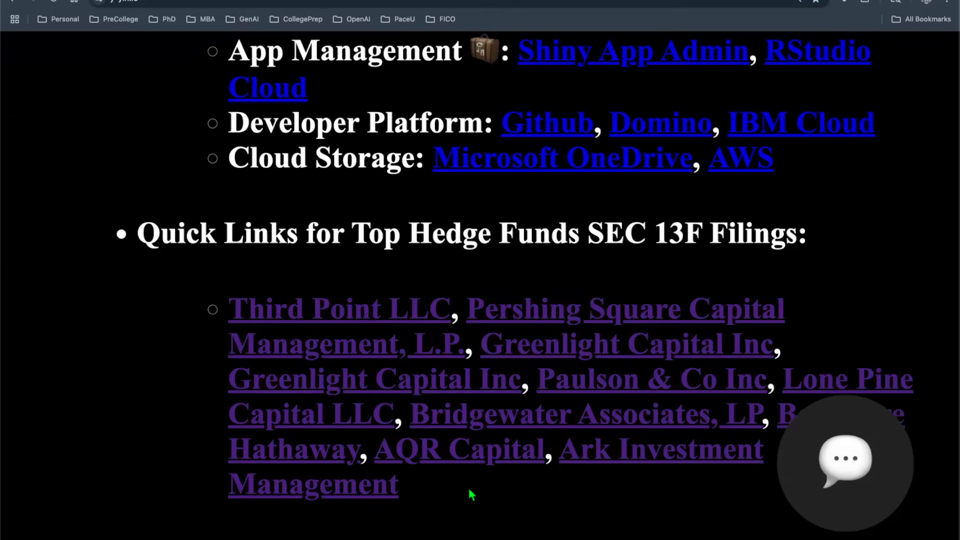
mouse_move(461, 493)
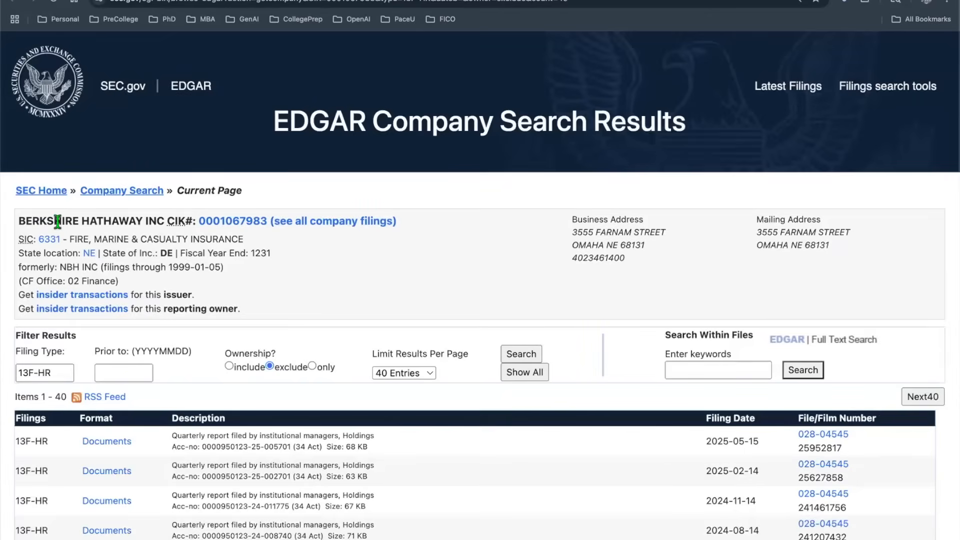
double_click(92, 221)
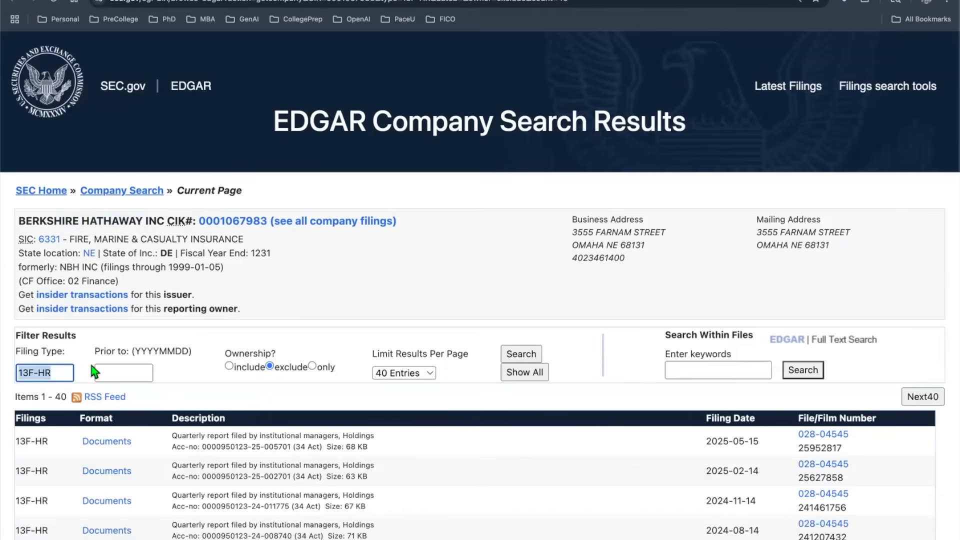
scroll("down", 3)
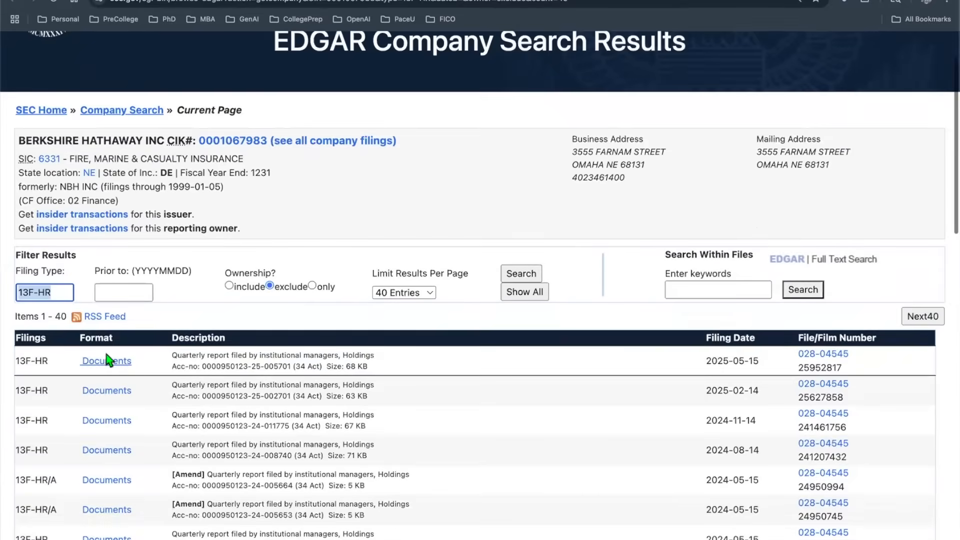
left_click(106, 360)
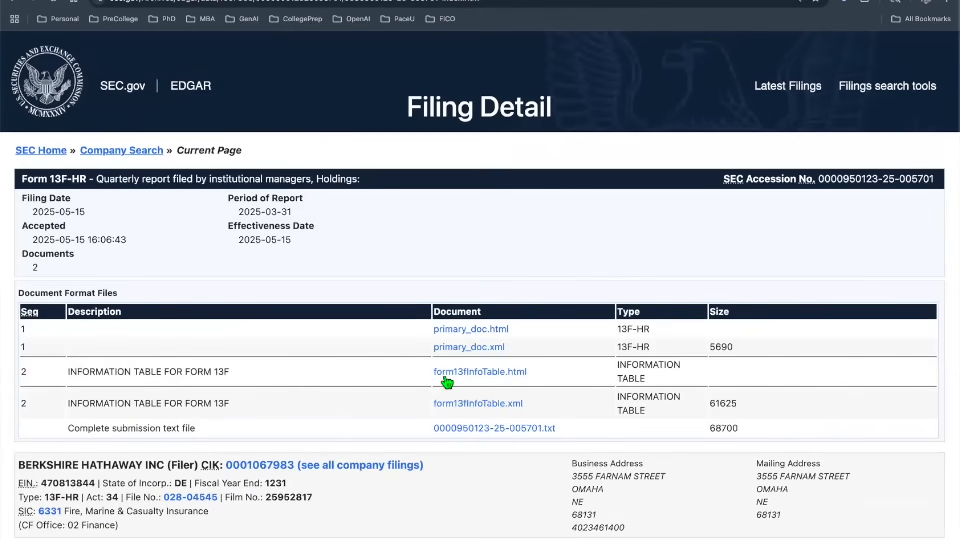
left_click(479, 372)
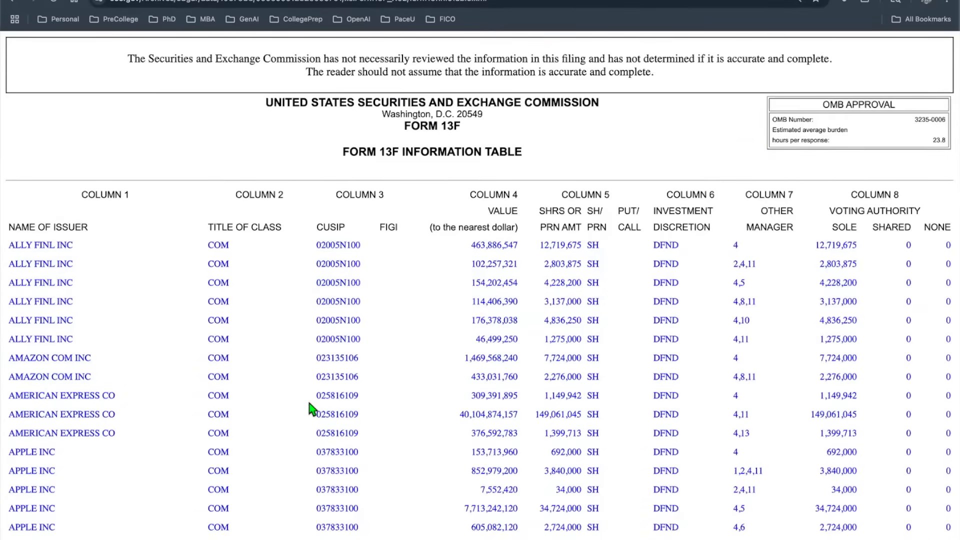
mouse_move(43, 305)
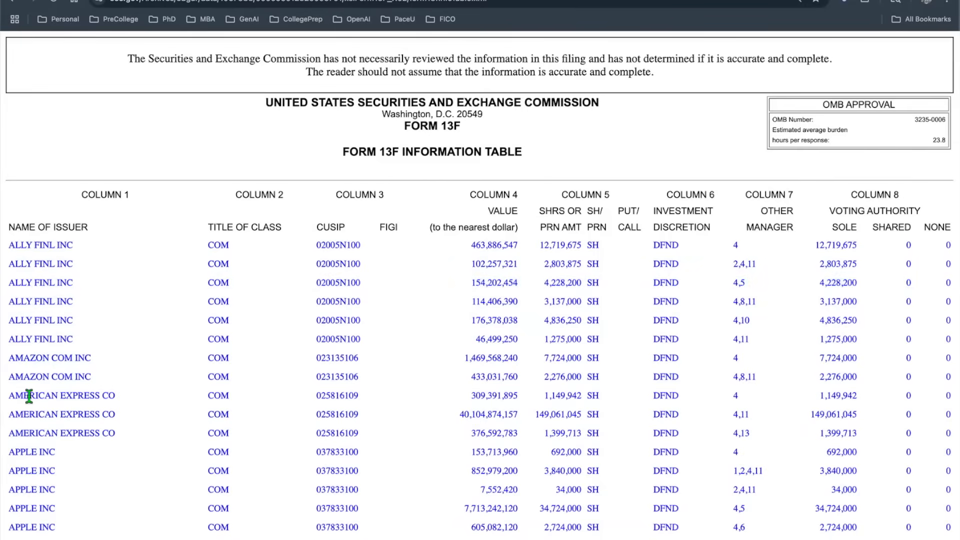
mouse_move(35, 464)
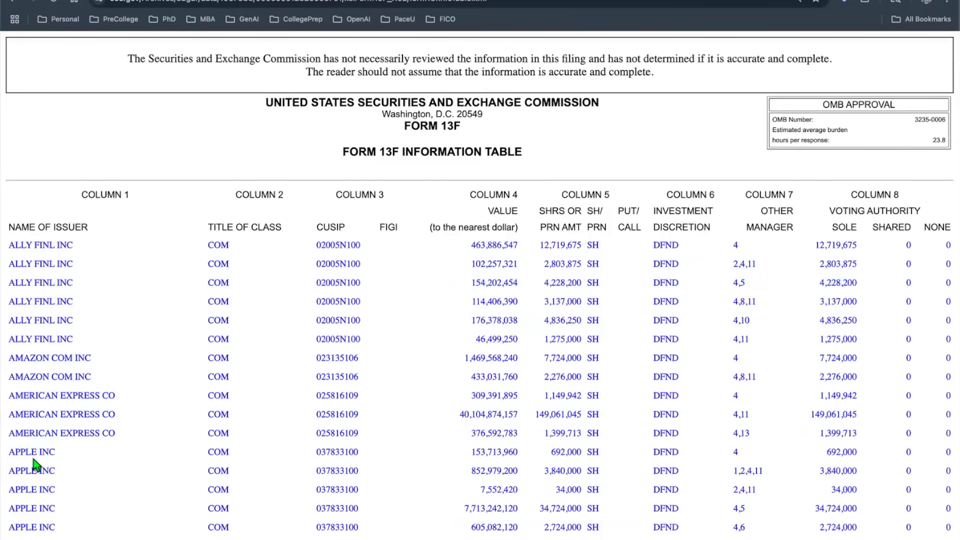
mouse_move(135, 350)
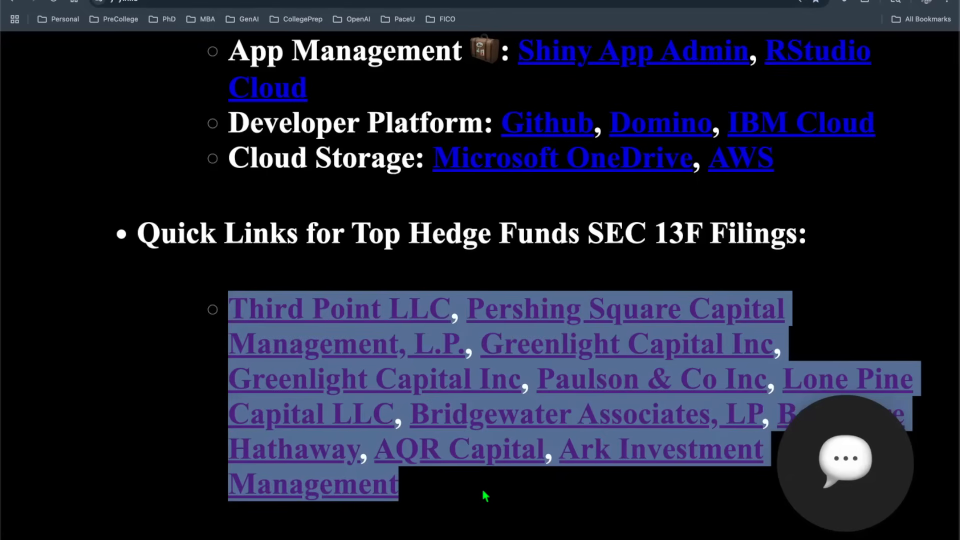
left_click(483, 495)
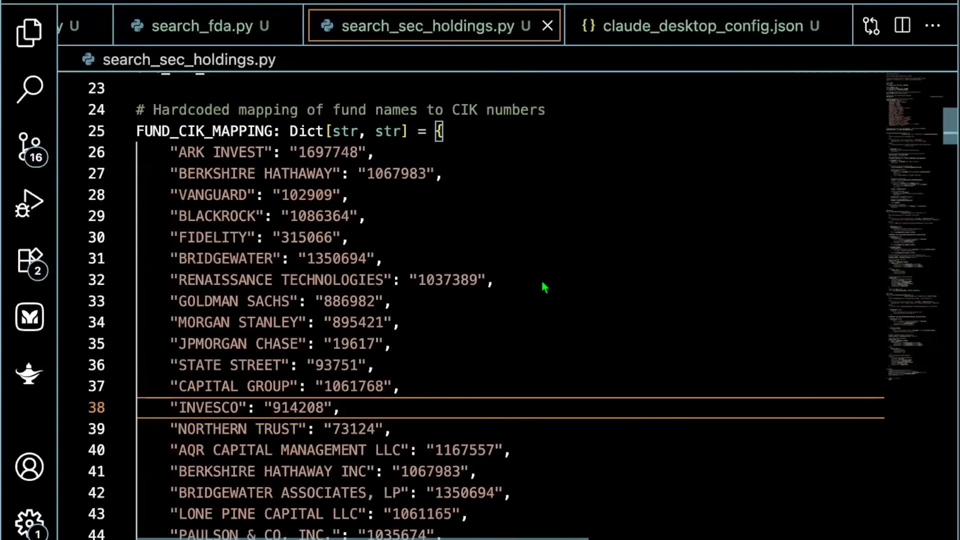
left_click(539, 280)
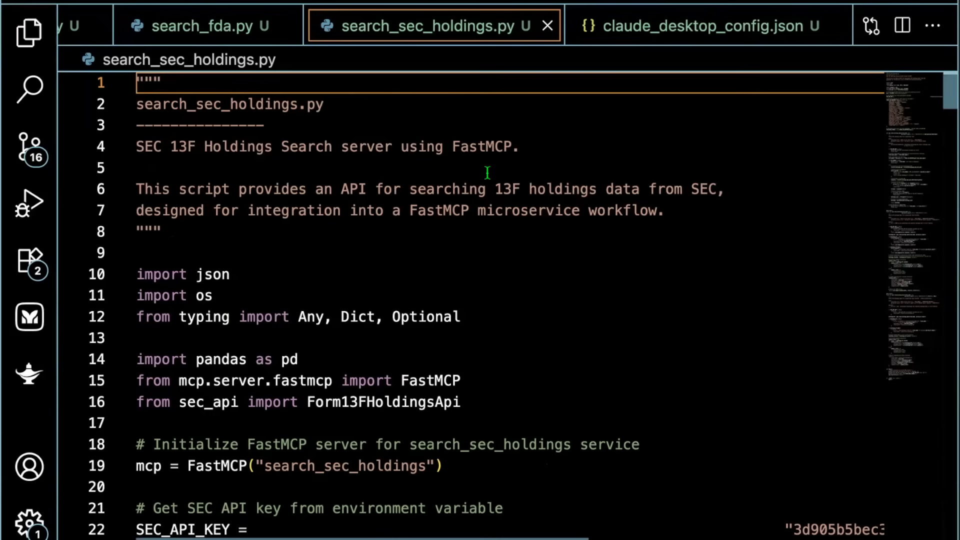
mouse_move(540, 237)
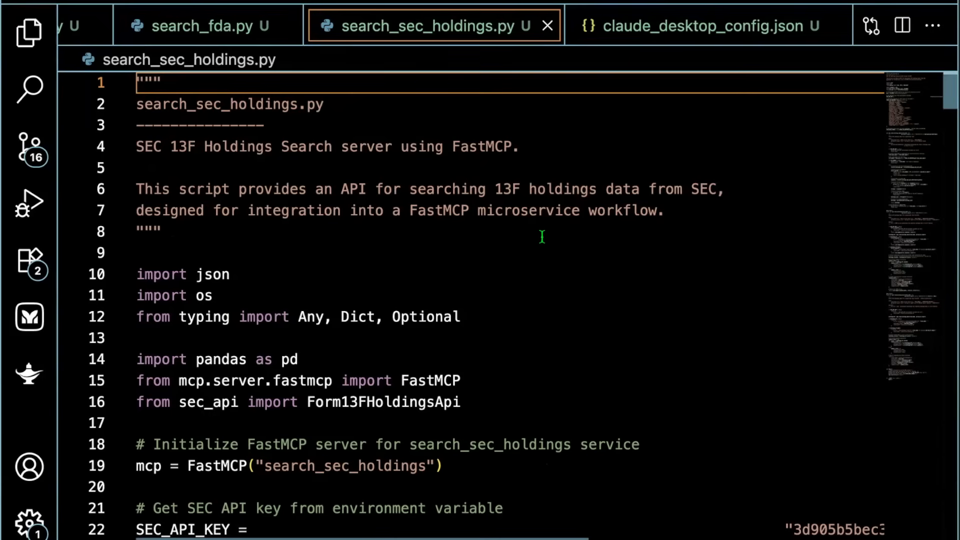
mouse_move(548, 240)
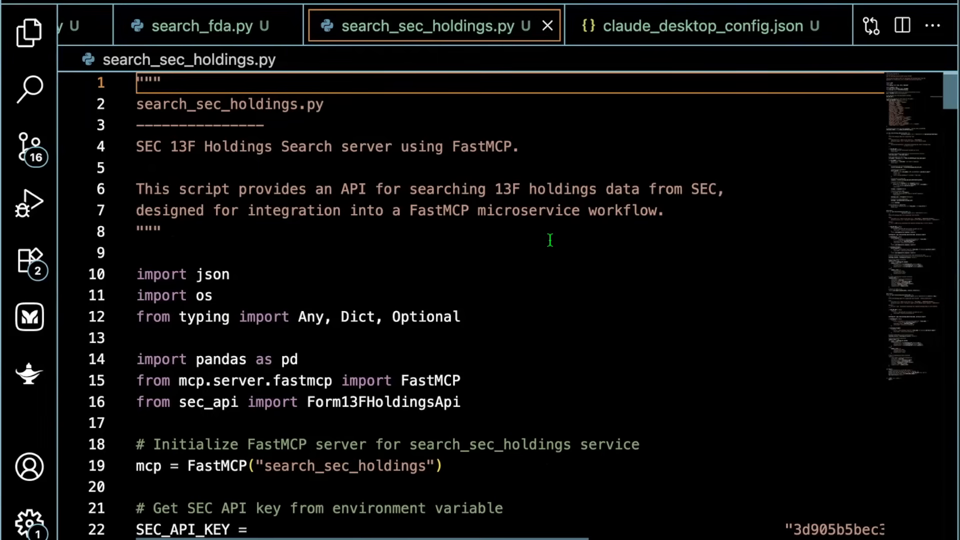
scroll("down", 3)
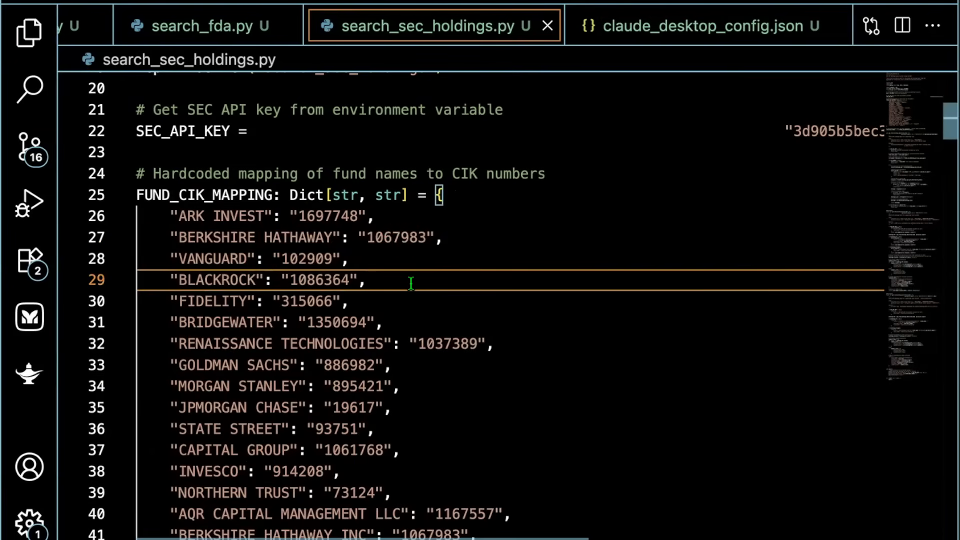
scroll("down", 3)
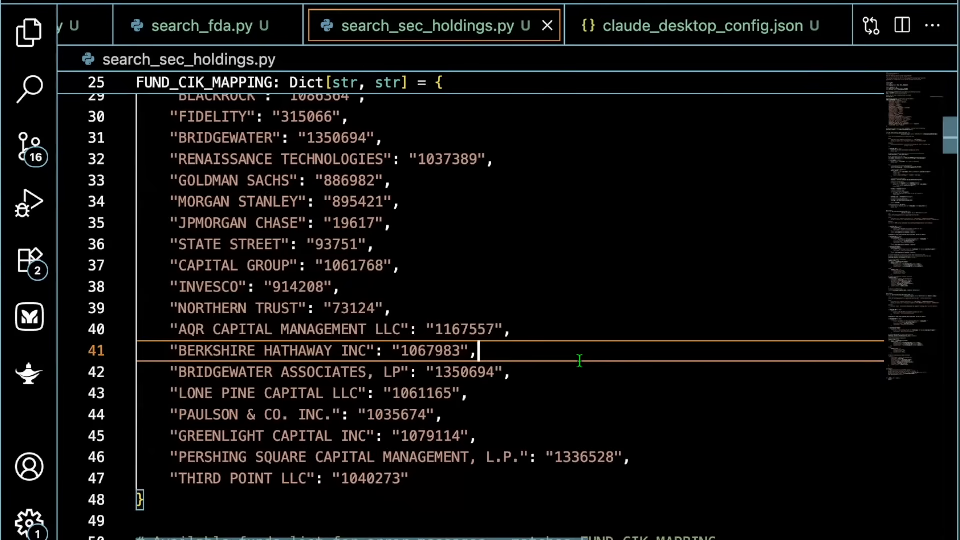
mouse_move(592, 193)
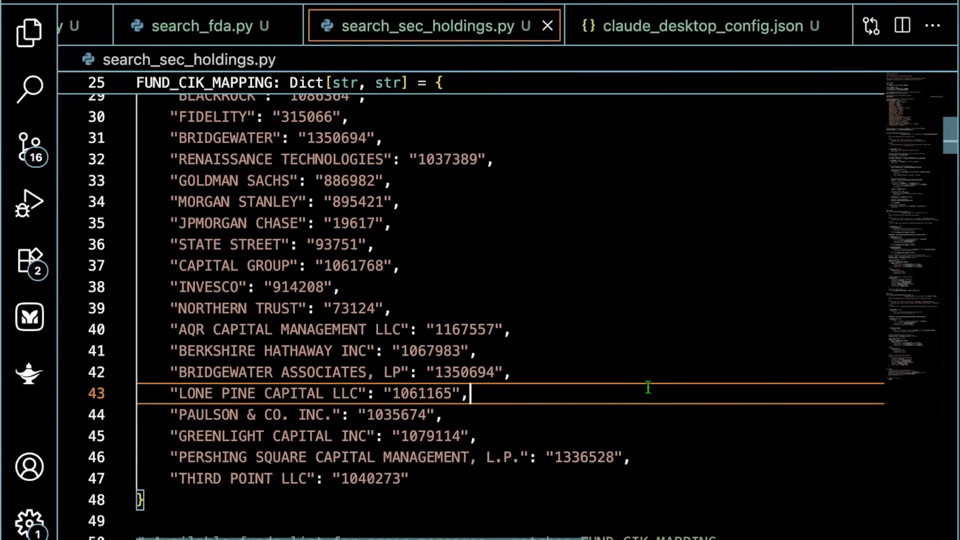
left_click_drag(392, 180, 469, 393)
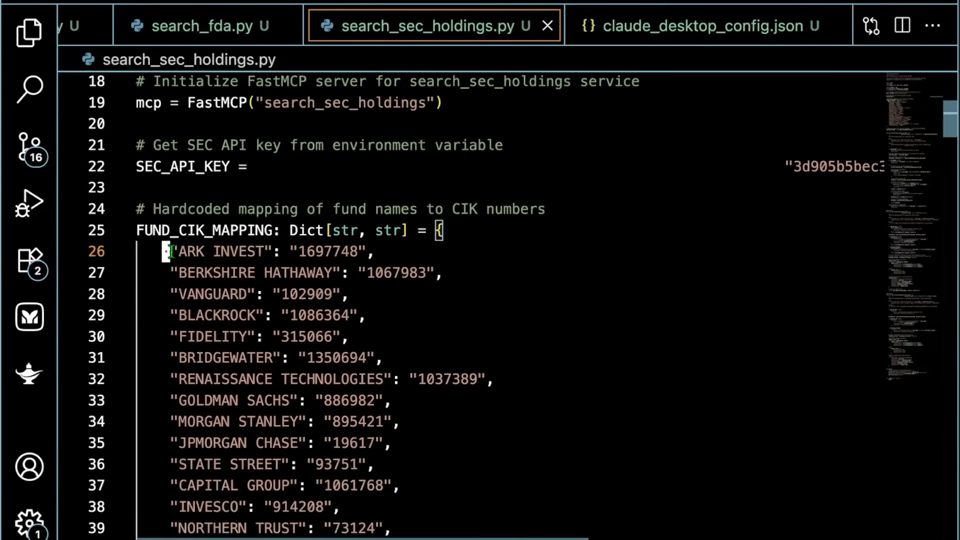
scroll("down", 3)
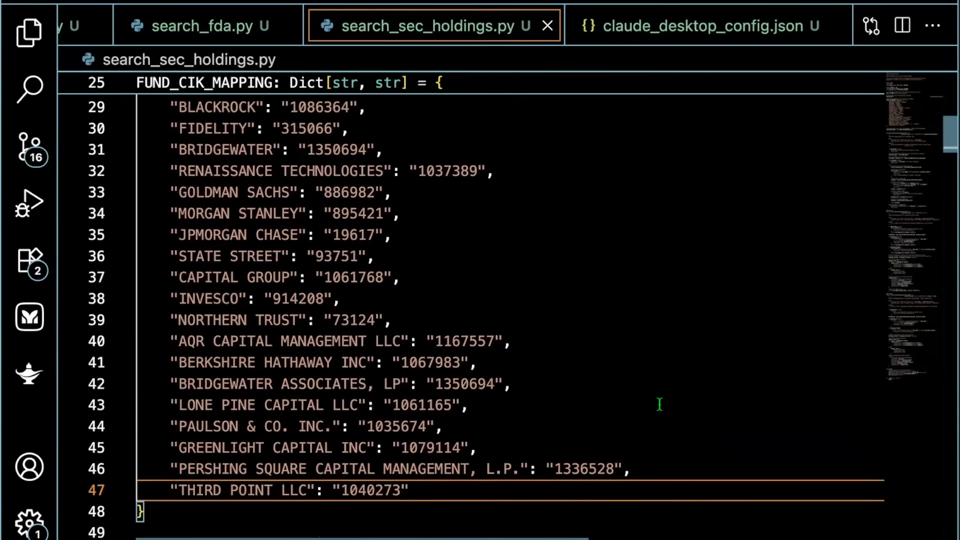
scroll("down", 3)
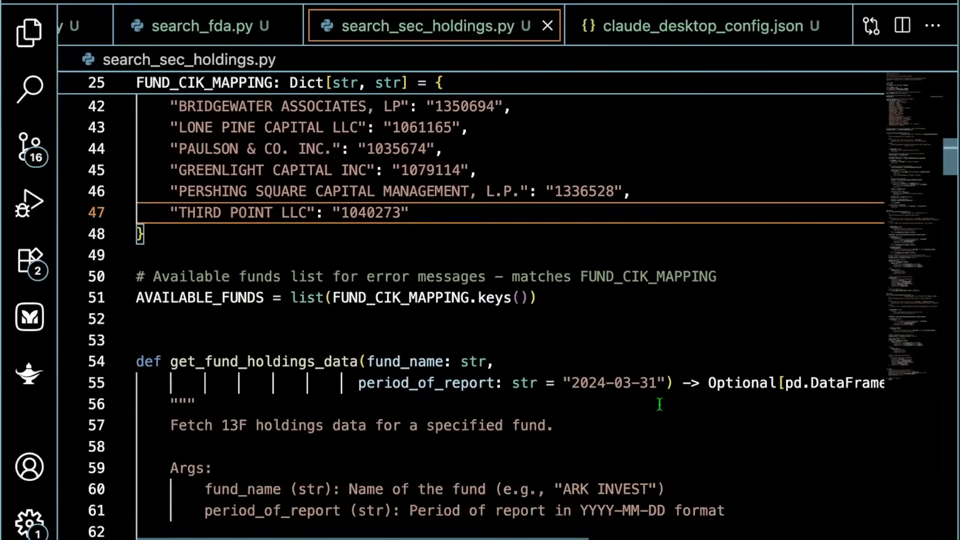
scroll("down", 3)
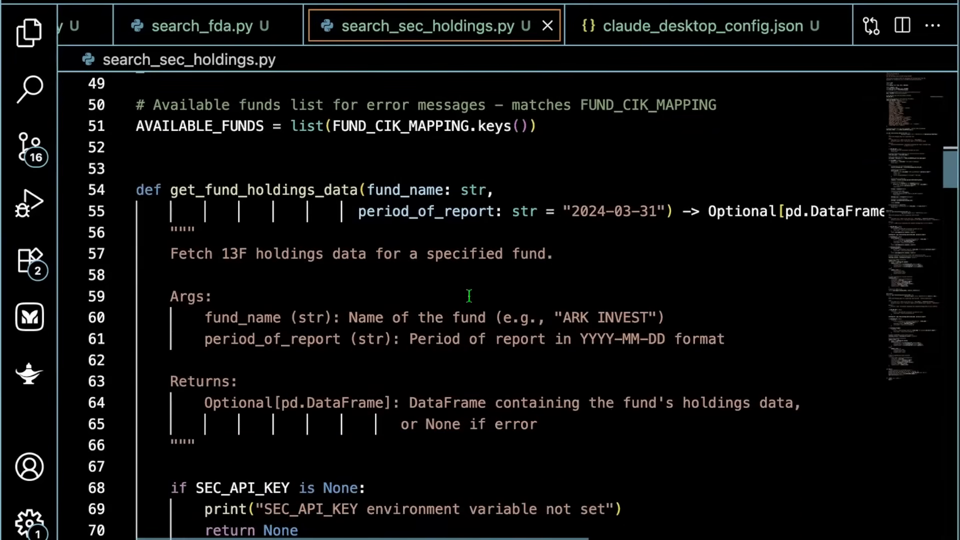
double_click(263, 190)
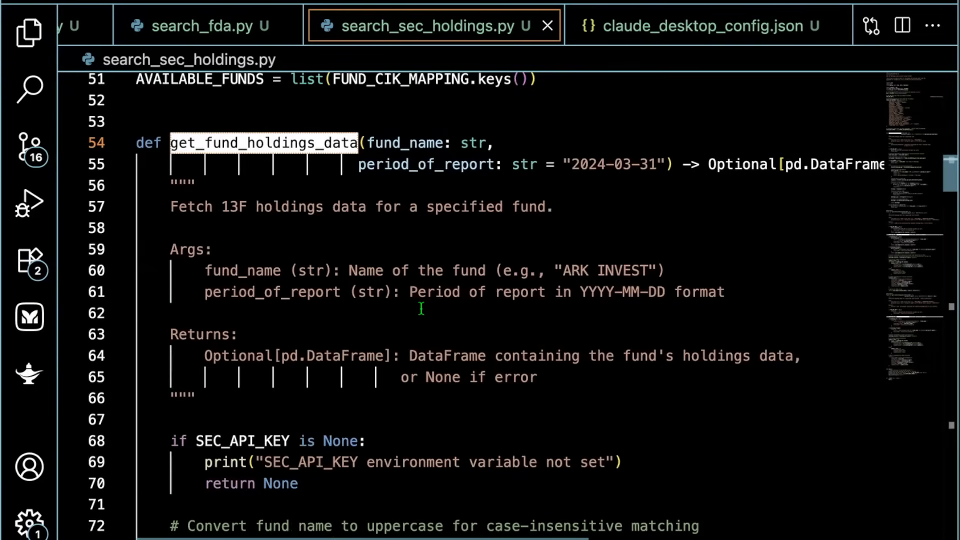
scroll("down", 3)
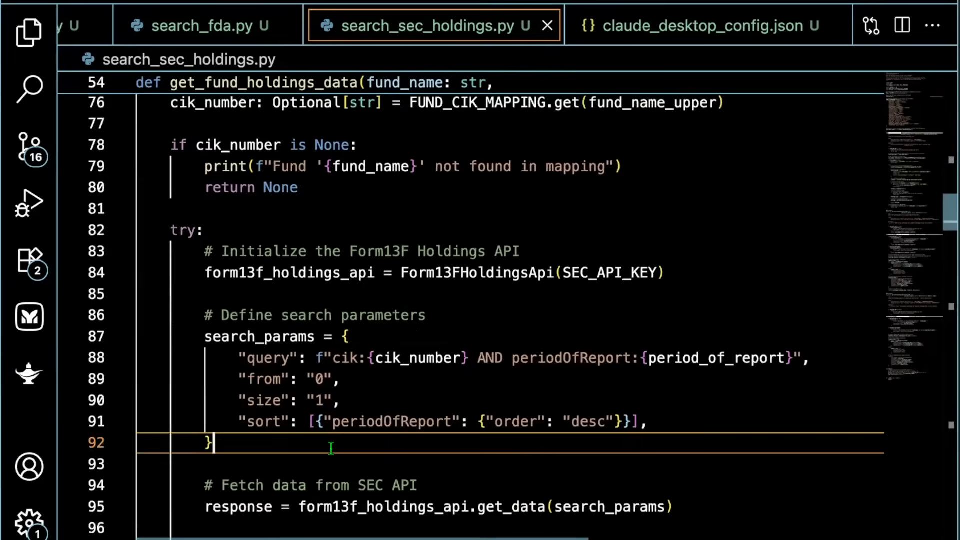
left_click_drag(207, 336, 210, 442)
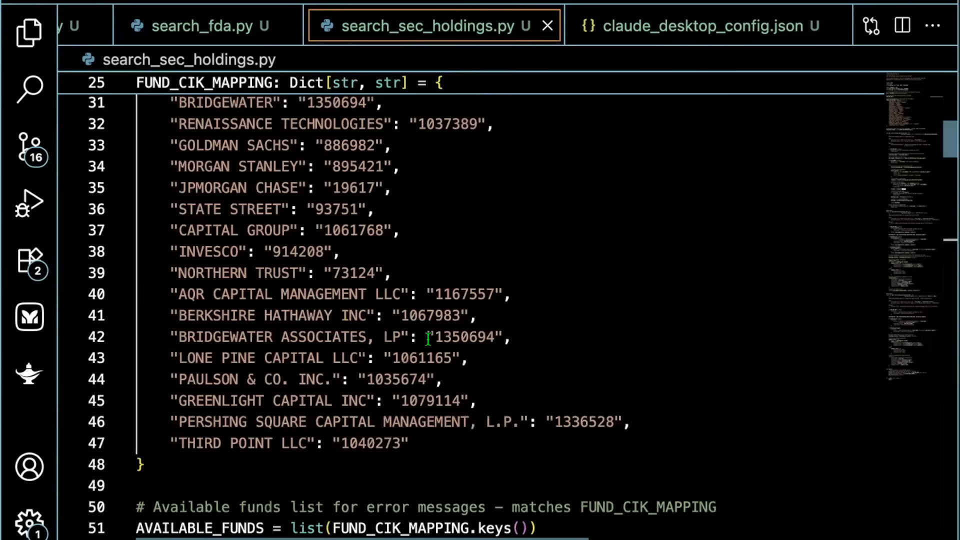
scroll("up", 3)
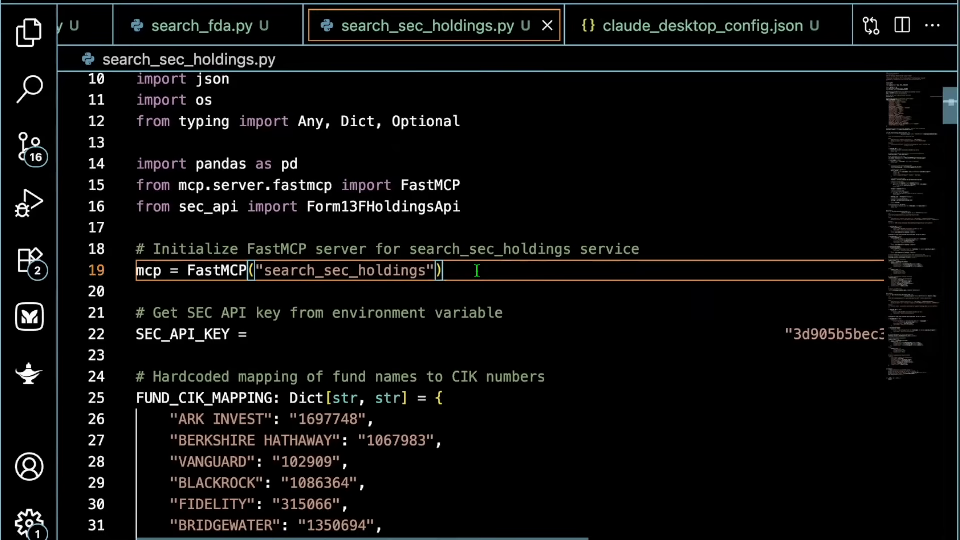
scroll("down", 3)
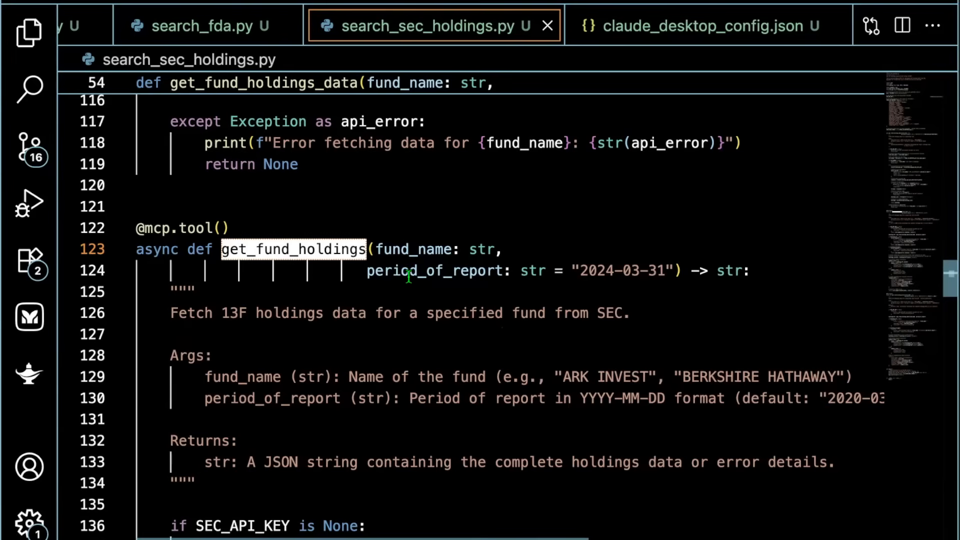
mouse_move(439, 278)
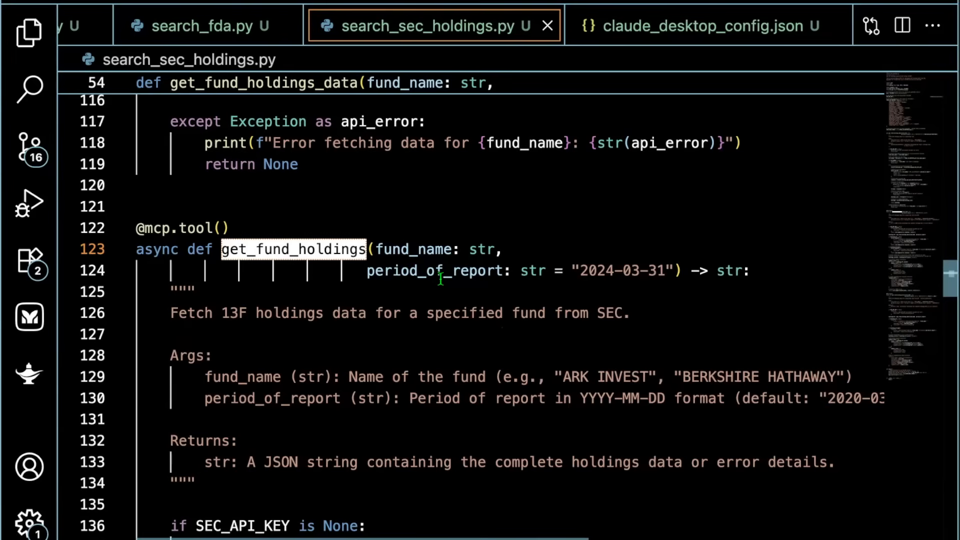
scroll("down", 3)
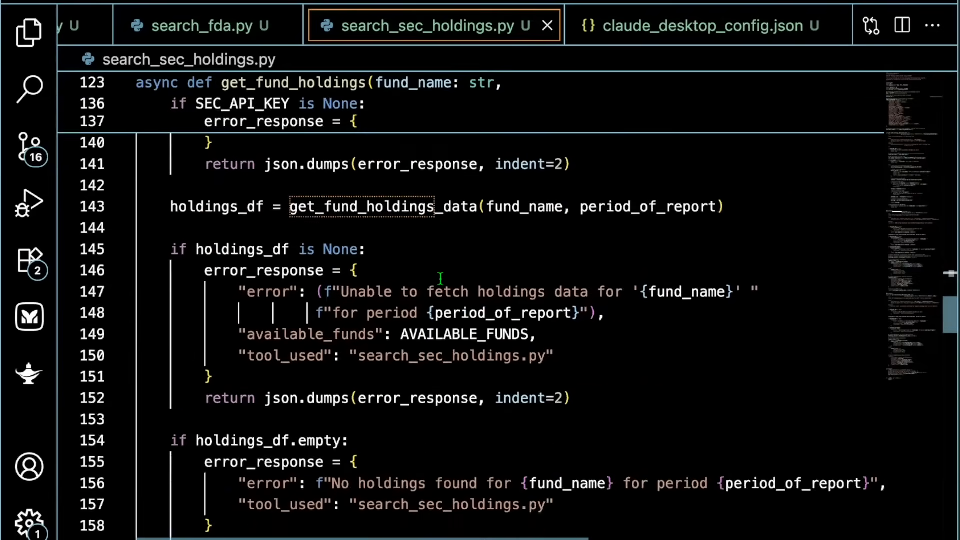
scroll("down", 3)
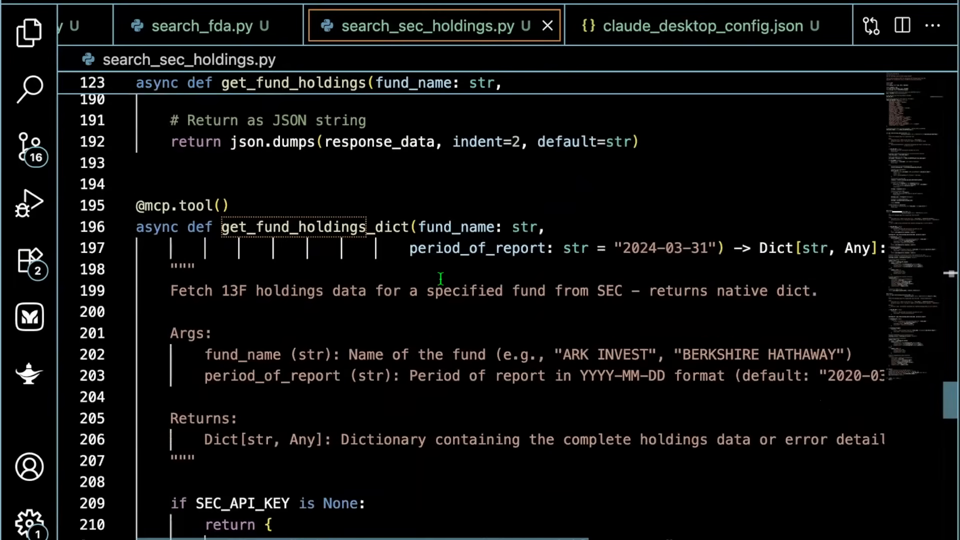
double_click(316, 227)
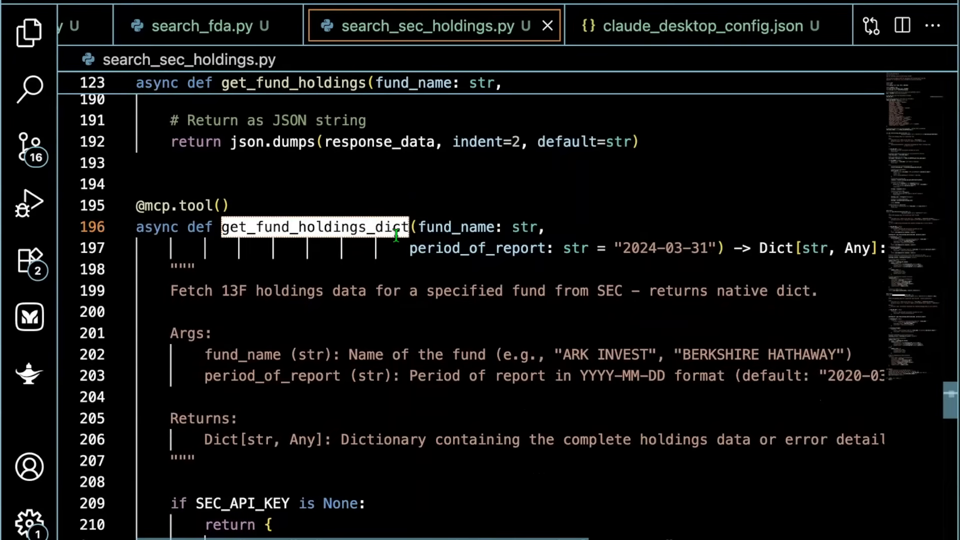
scroll("down", 3)
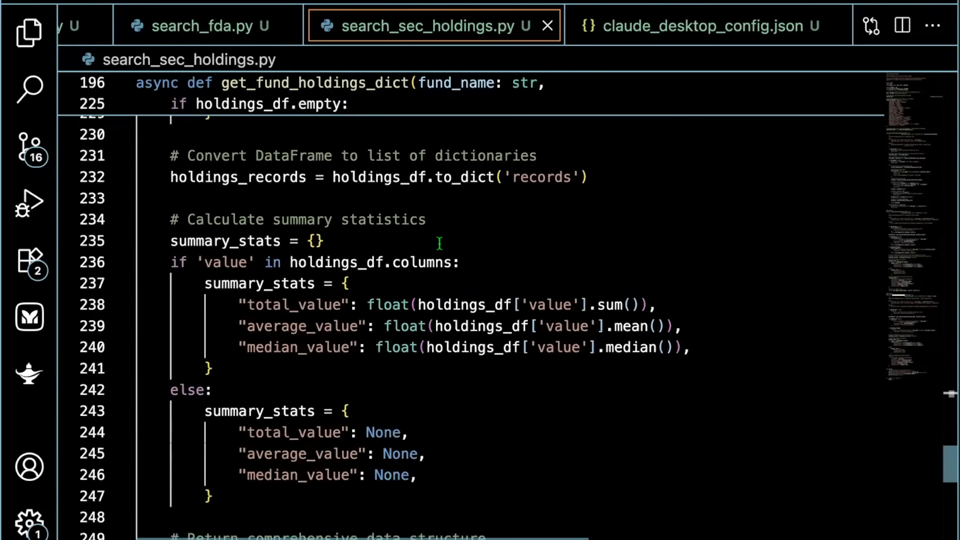
scroll("down", 3)
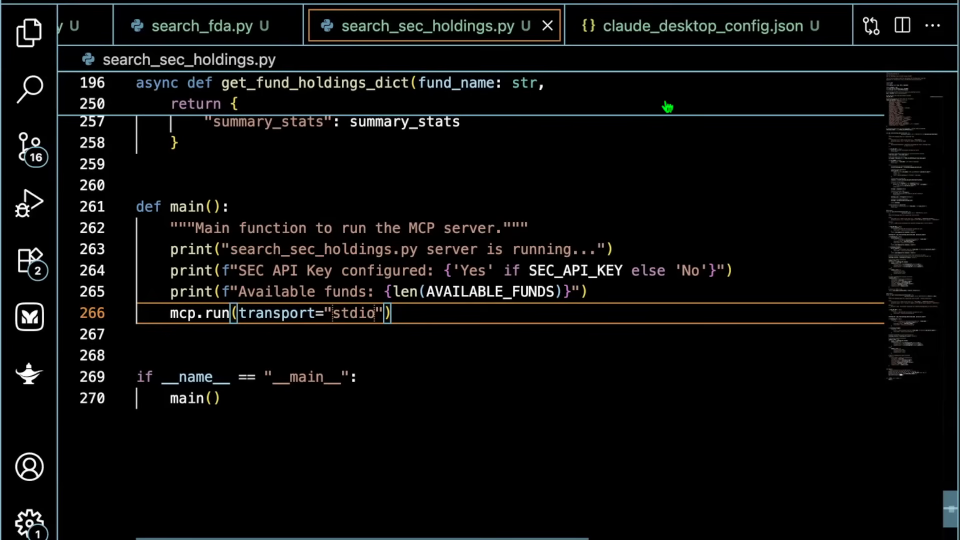
Show claude_desktop_config.json and mark the search_sec_holdings.py argument in its server entry
left_click(697, 26)
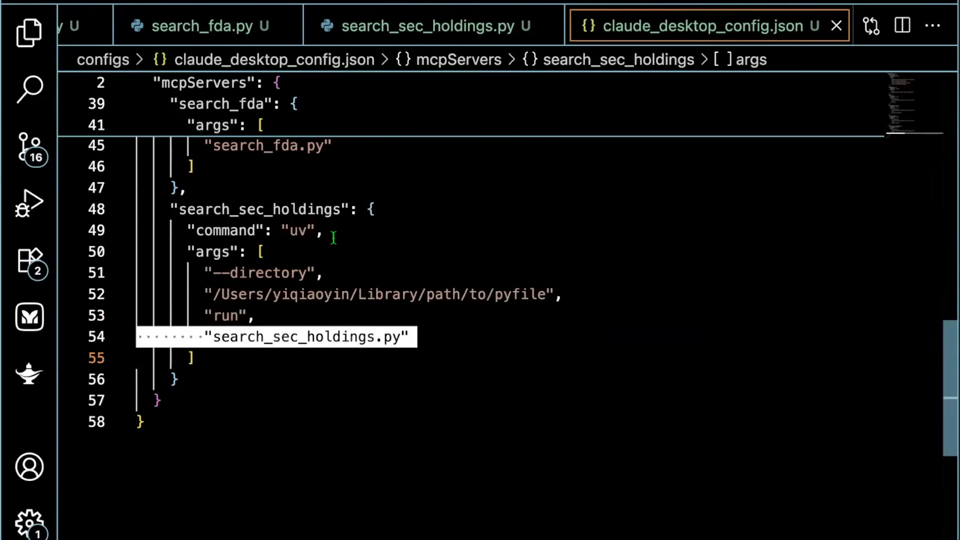
double_click(296, 231)
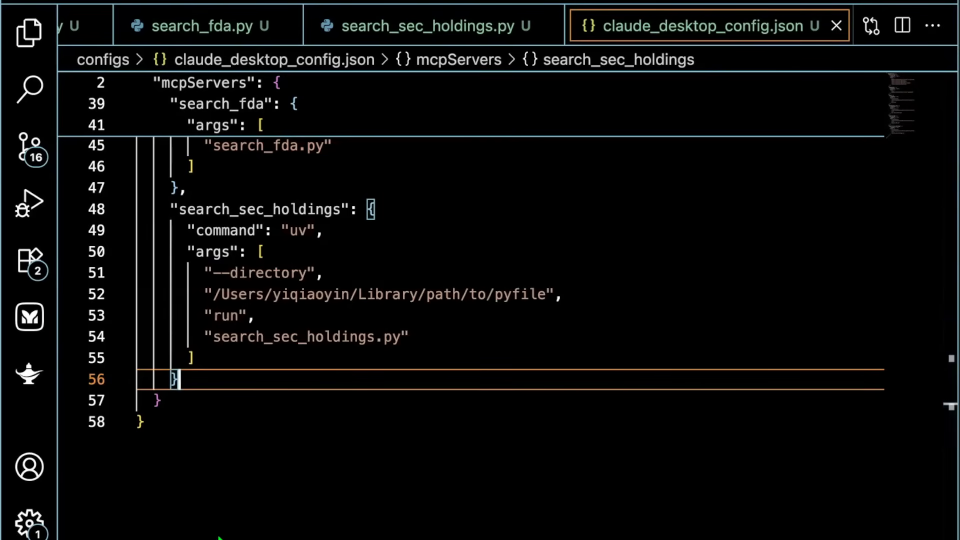
mouse_move(148, 354)
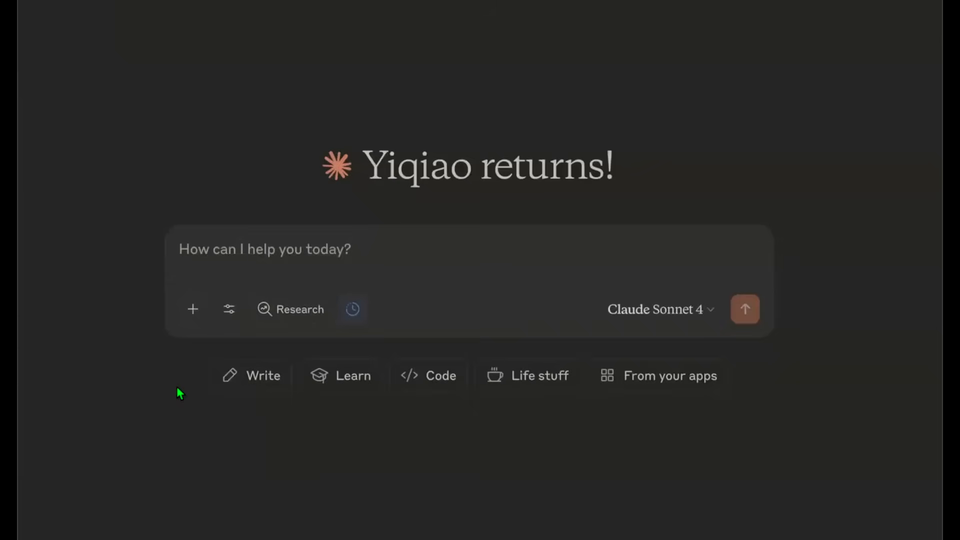
View the search_sec_holdings connector's two tools in the Claude Desktop tools menu
left_click(229, 308)
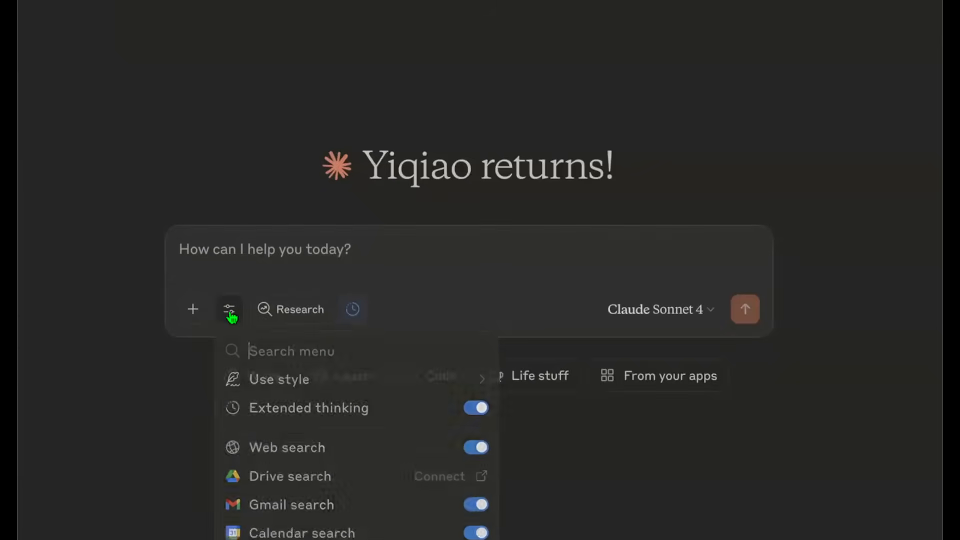
scroll("down", 3)
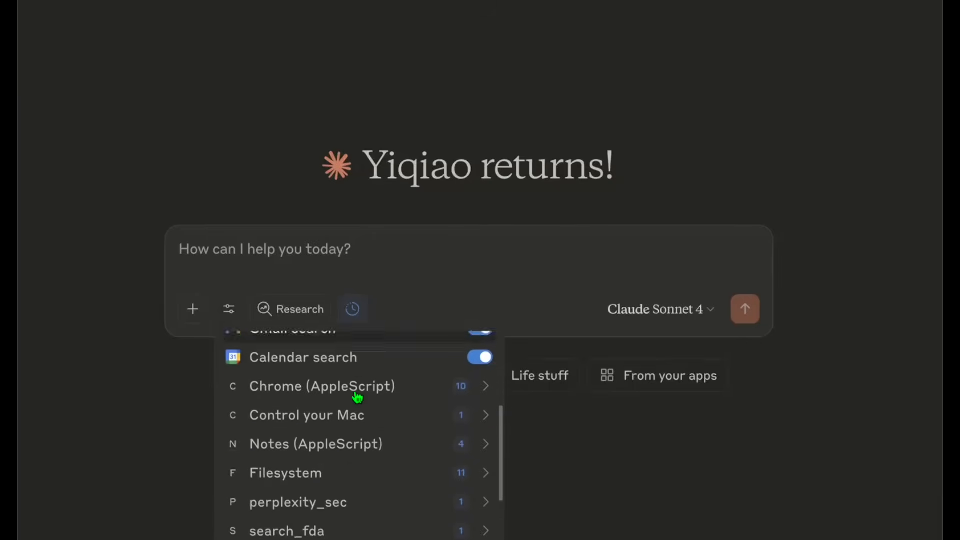
scroll("down", 3)
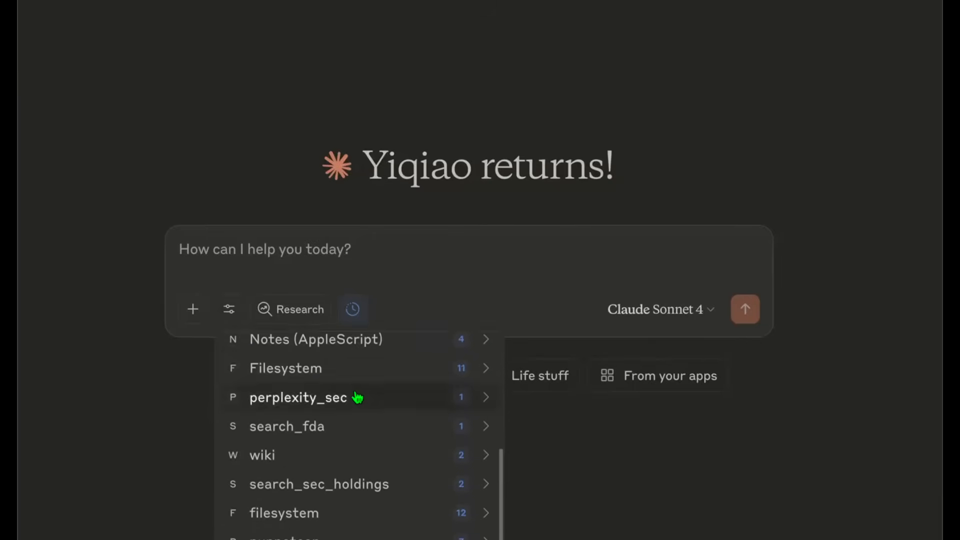
scroll("down", 3)
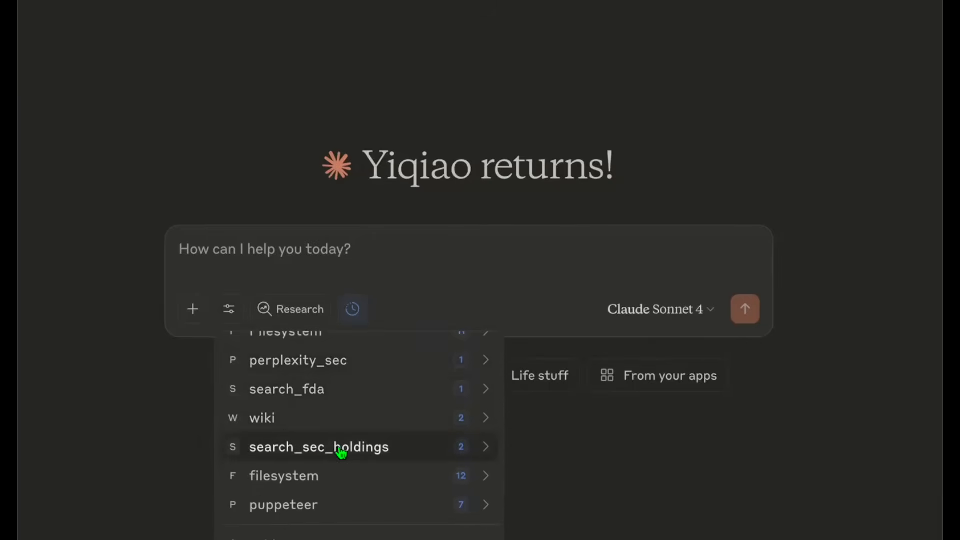
left_click(318, 447)
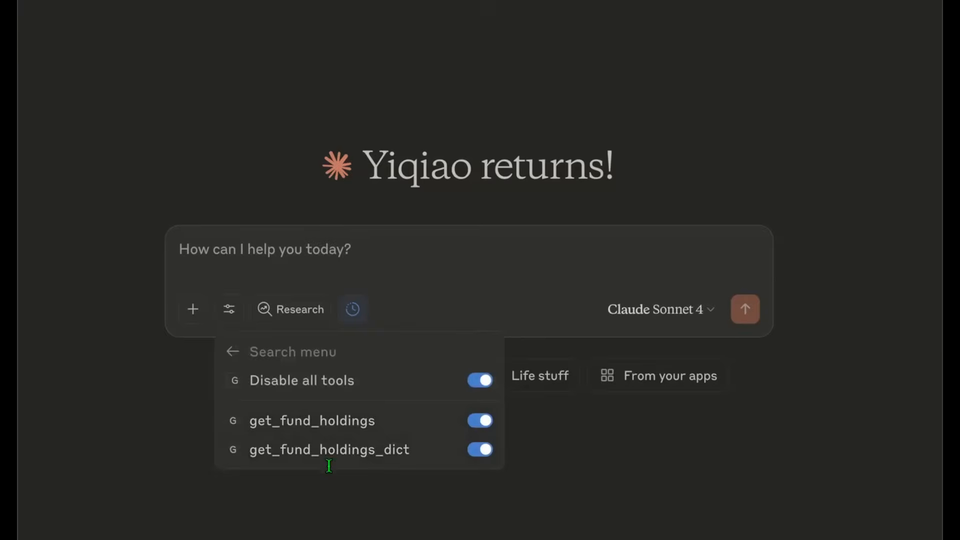
Close the tool list and send the prompt 'search SEC filings ARK INVEST'
left_click(352, 309)
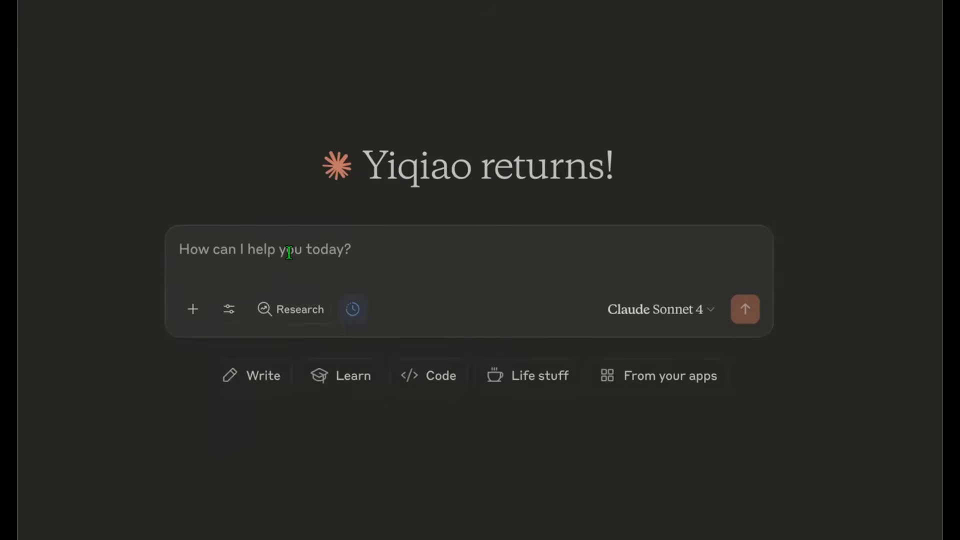
type("sea")
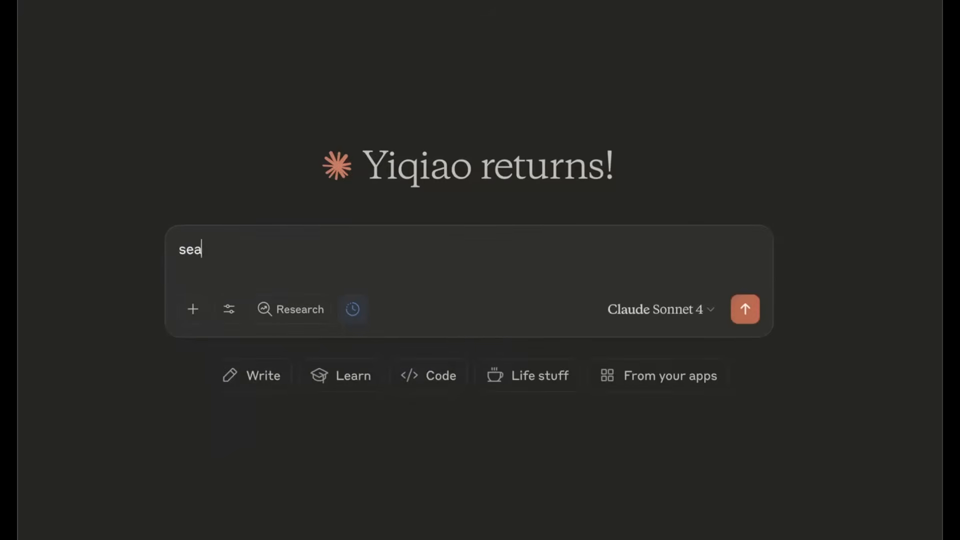
left_click(744, 309)
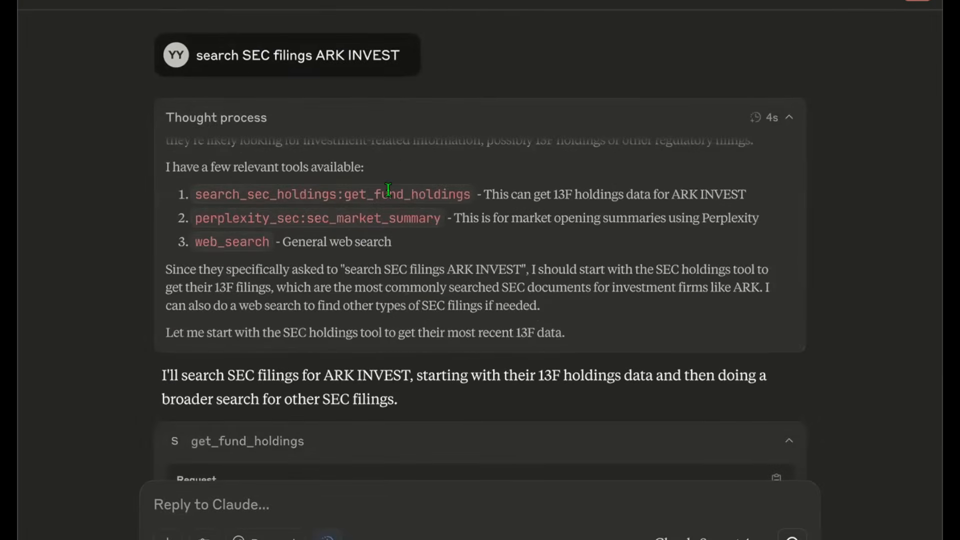
Scroll through Claude's get_fund_holdings results for ARK INVEST and the follow-up web searches
scroll("down", 3)
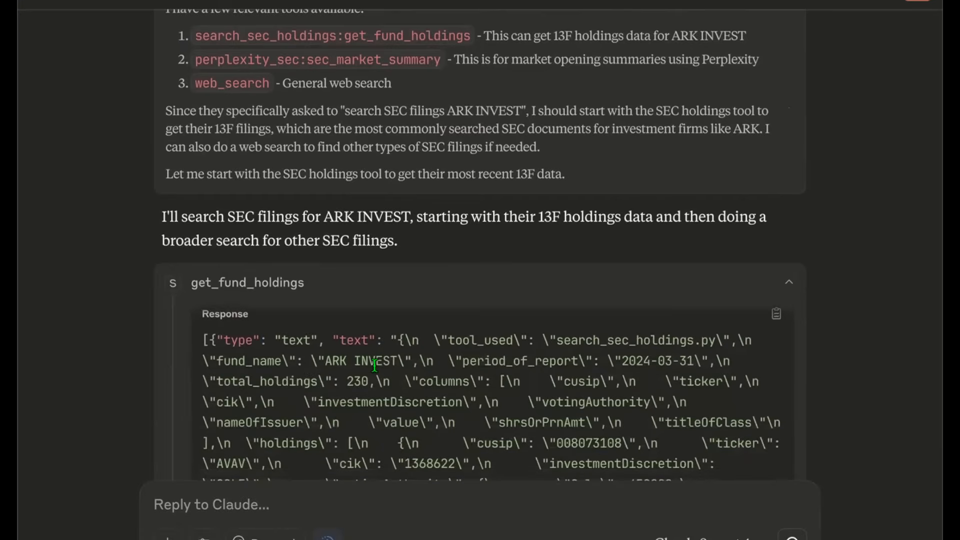
mouse_move(374, 373)
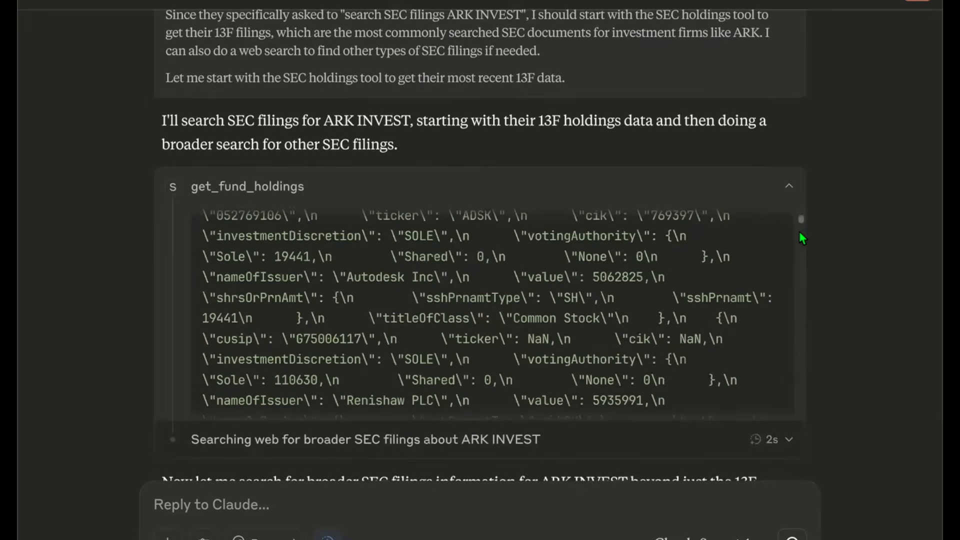
scroll("down", 3)
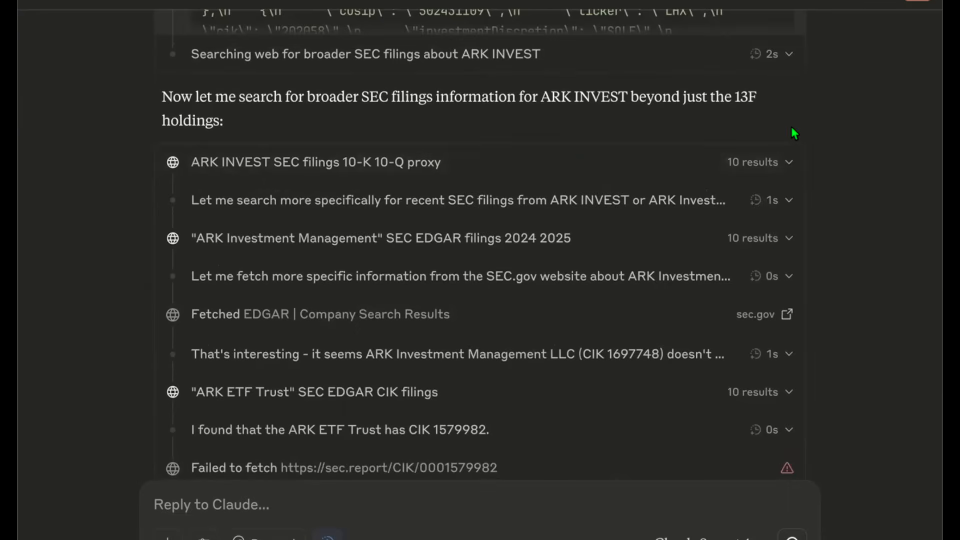
scroll("down", 3)
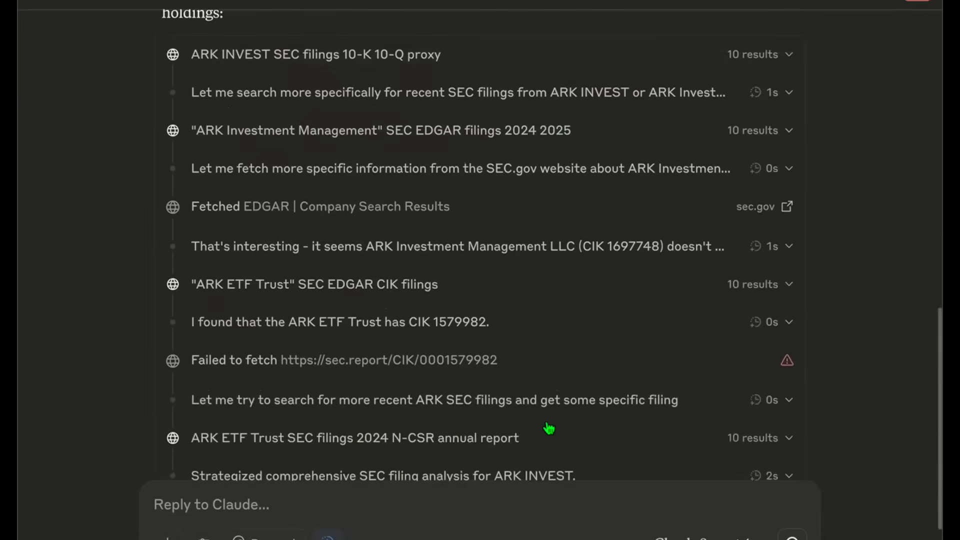
scroll("down", 3)
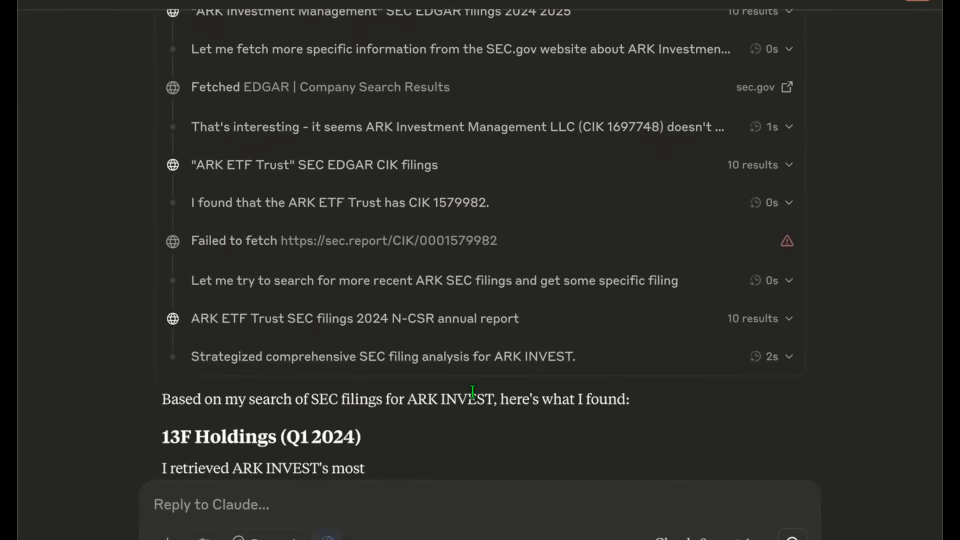
scroll("down", 3)
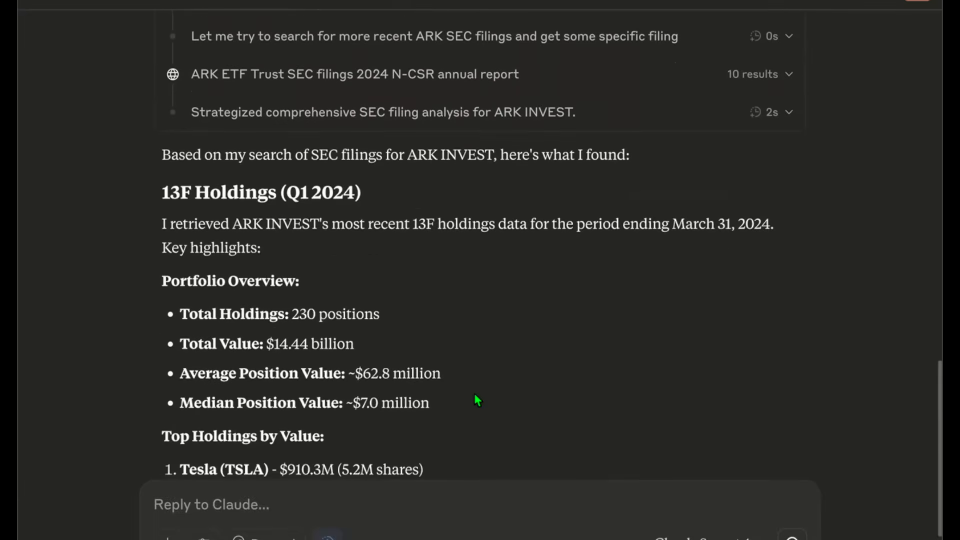
scroll("down", 3)
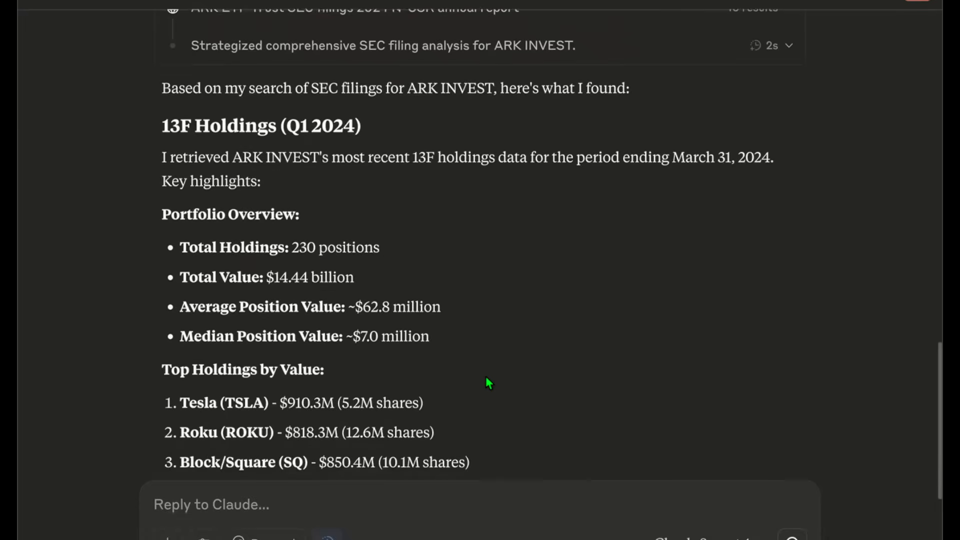
double_click(227, 156)
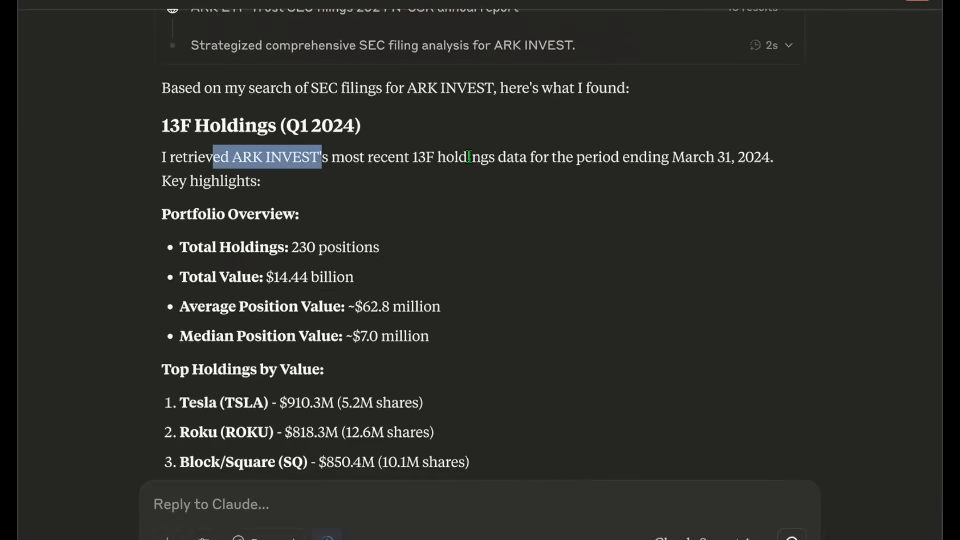
mouse_move(641, 163)
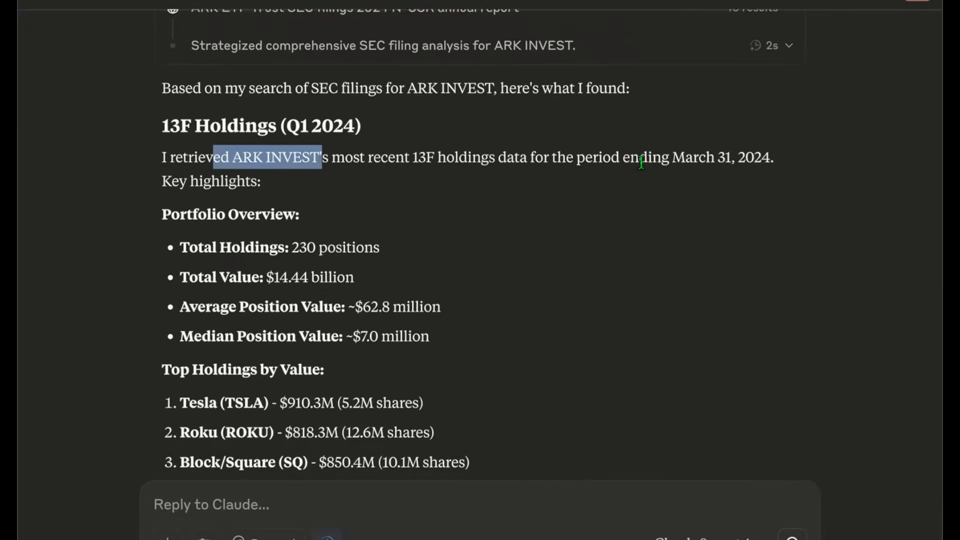
mouse_move(480, 193)
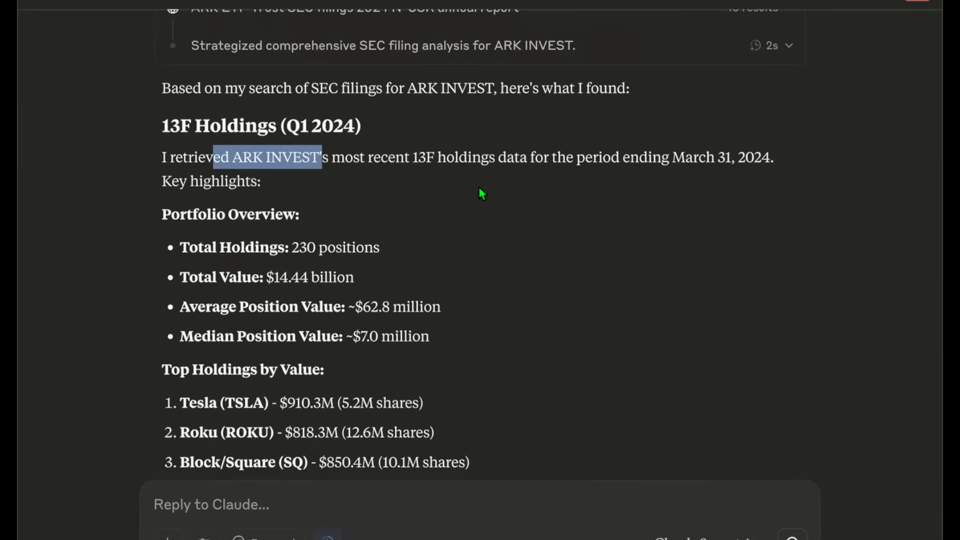
scroll("down", 3)
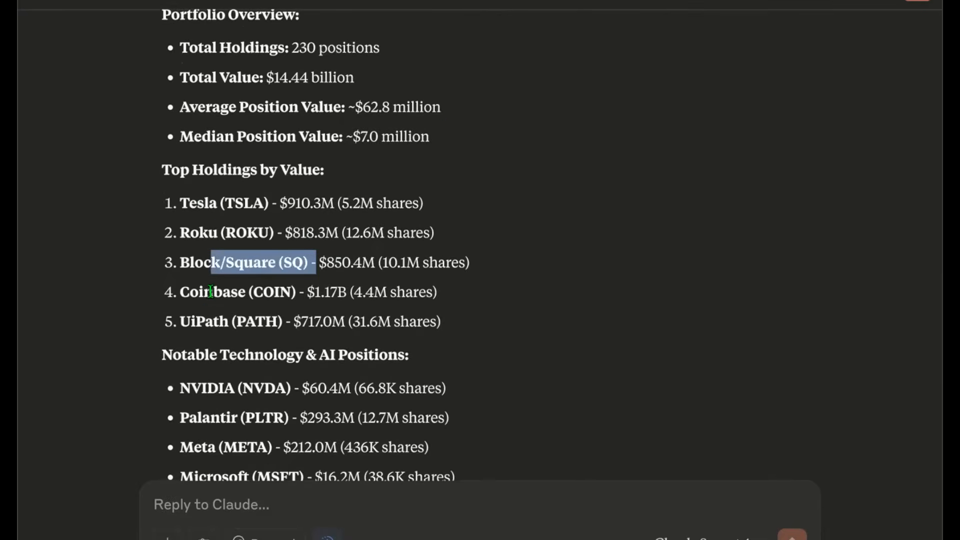
scroll("down", 3)
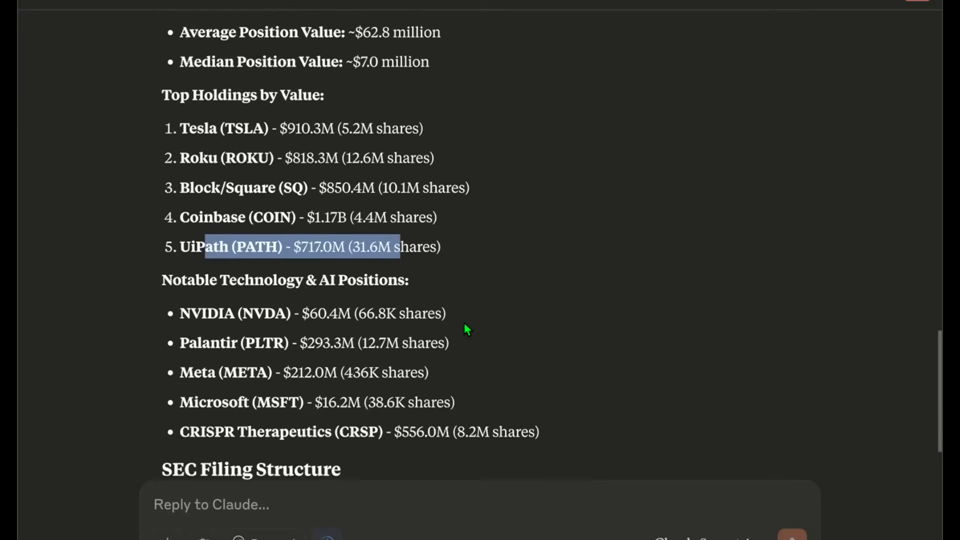
scroll("down", 3)
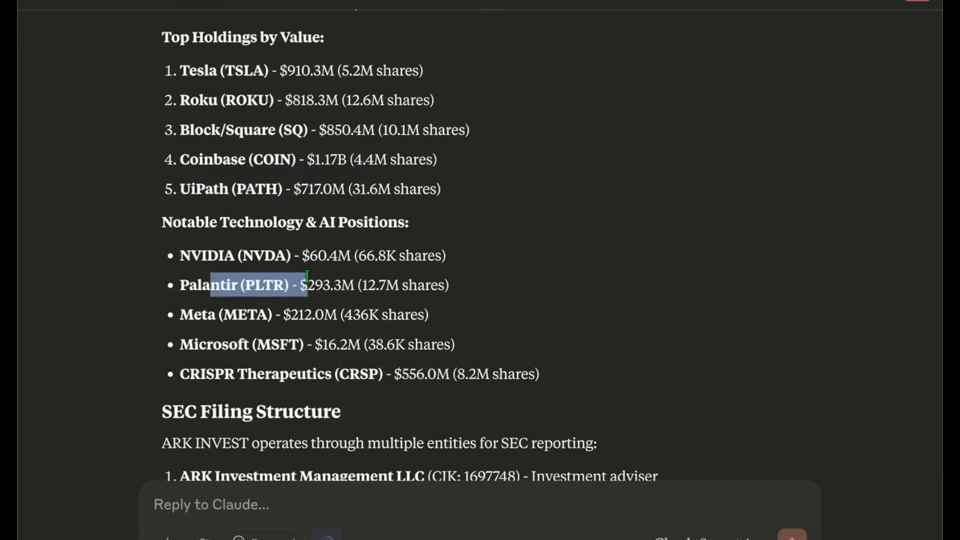
left_click(308, 349)
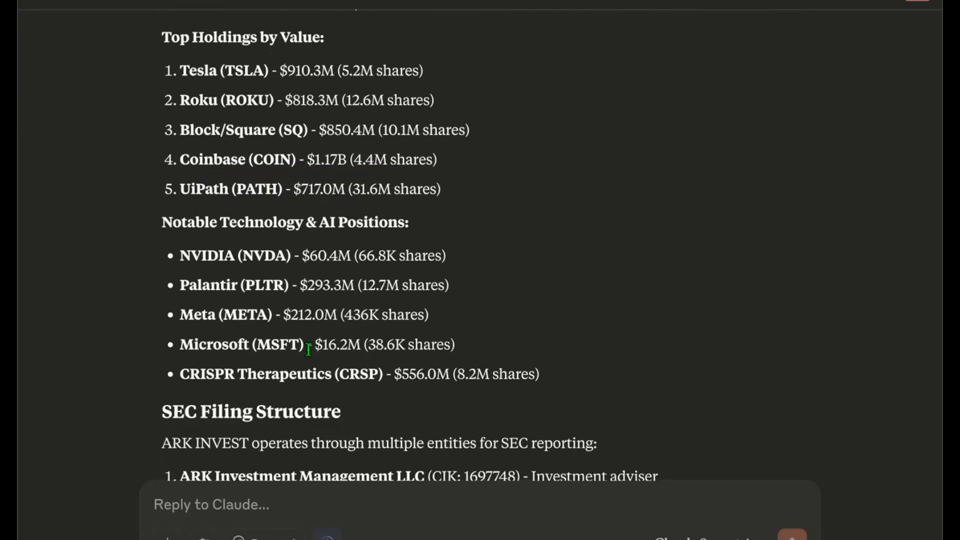
scroll("down", 3)
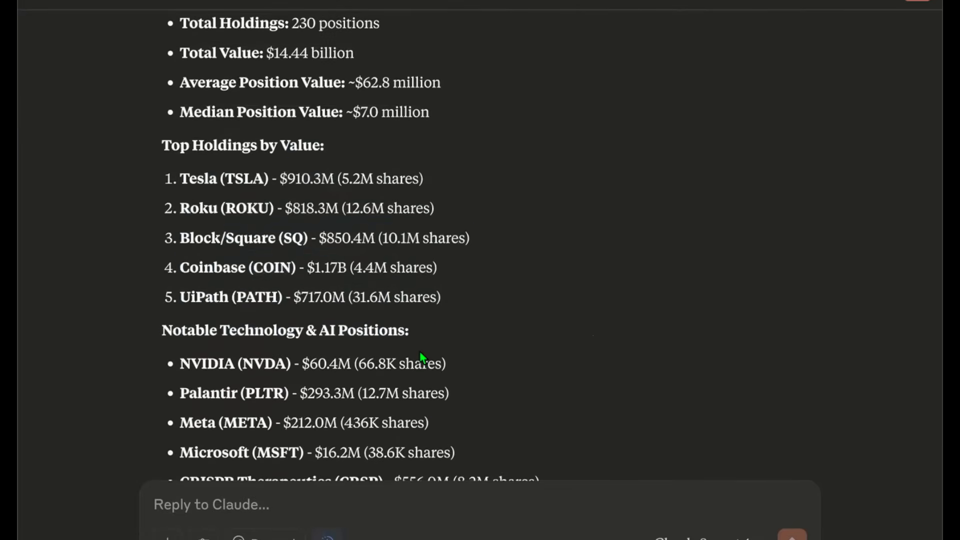
scroll("down", 3)
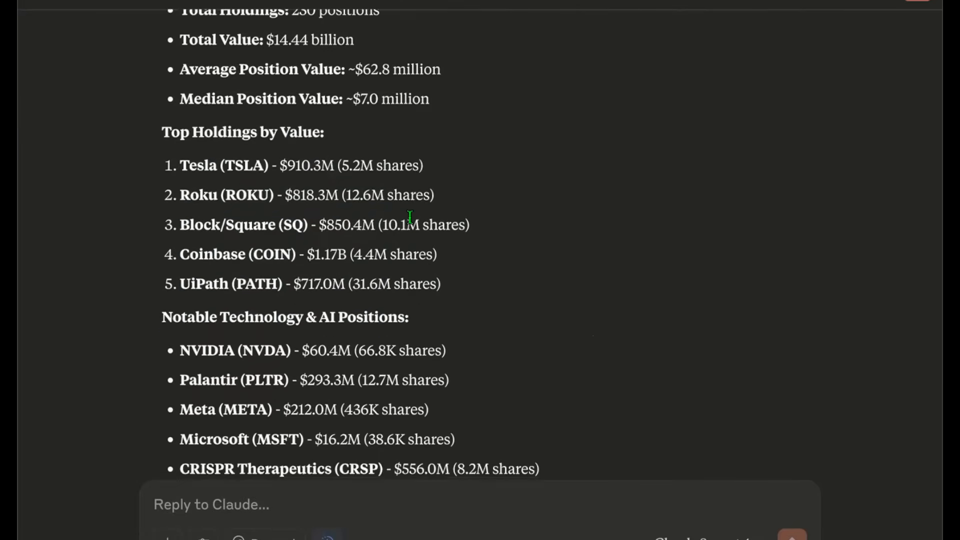
scroll("down", 3)
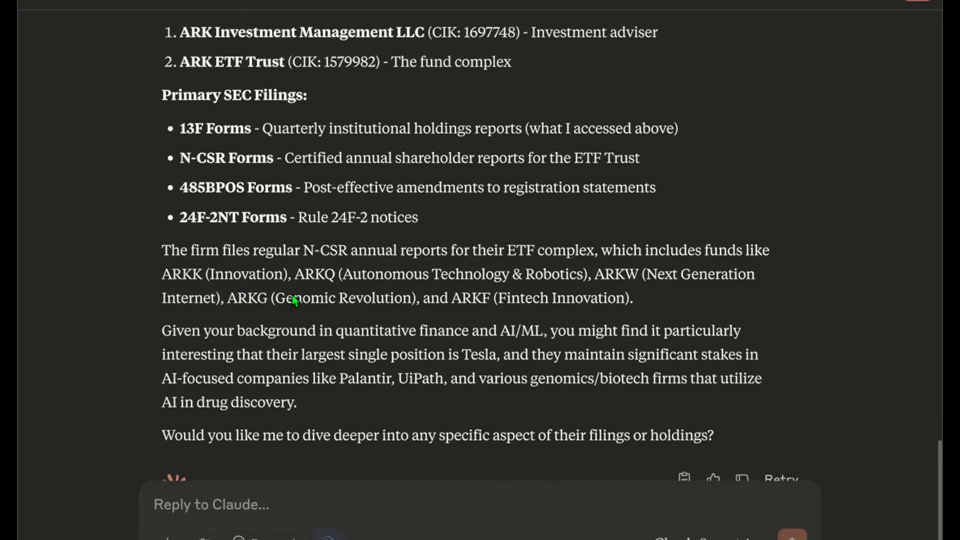
scroll("up", 3)
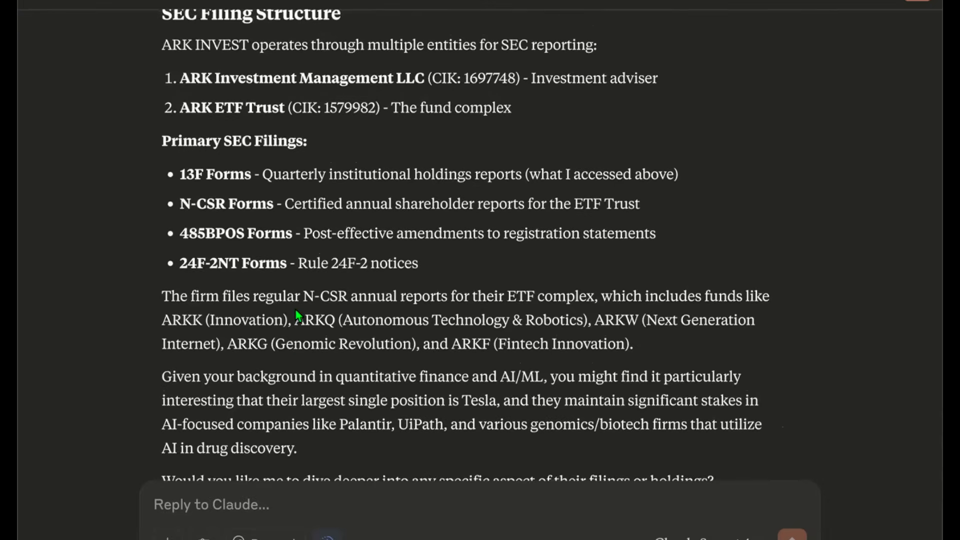
mouse_move(156, 274)
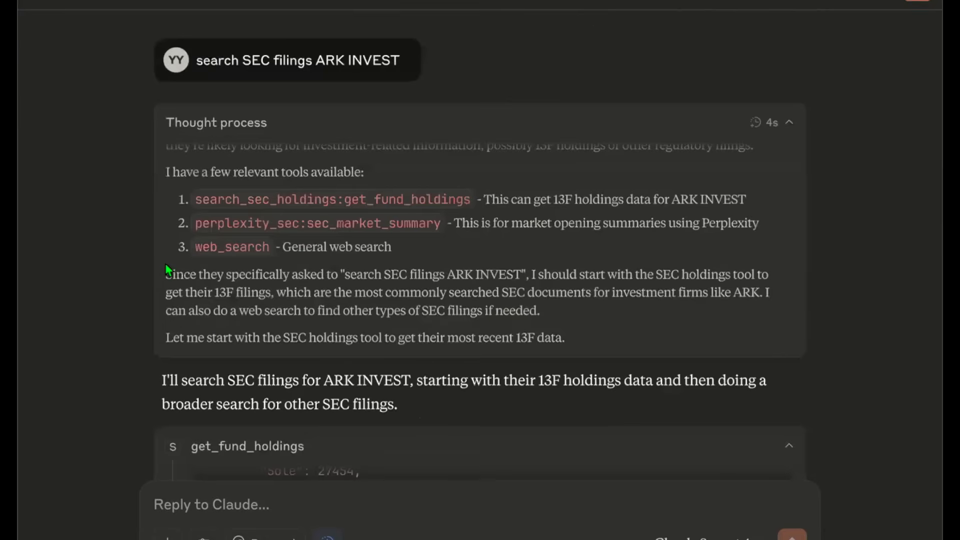
scroll("down", 3)
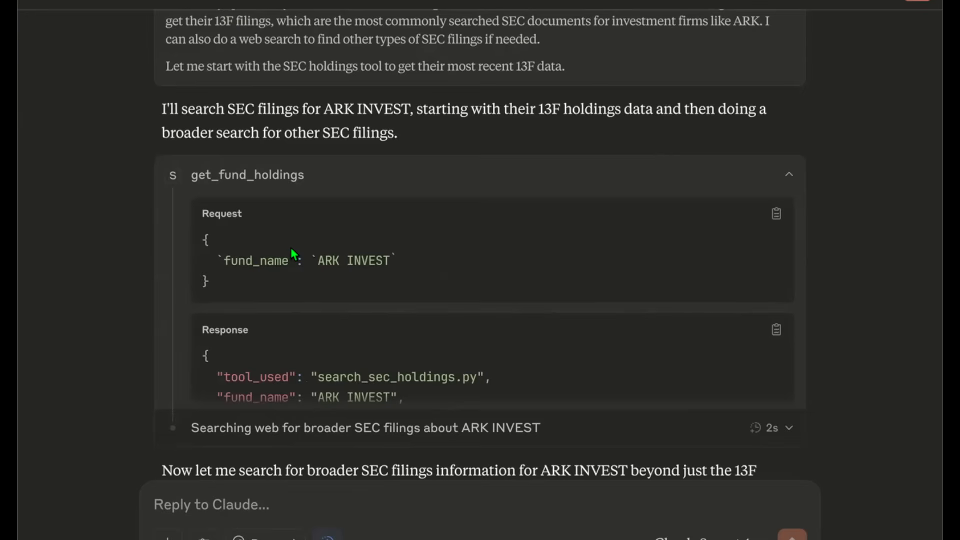
mouse_move(379, 248)
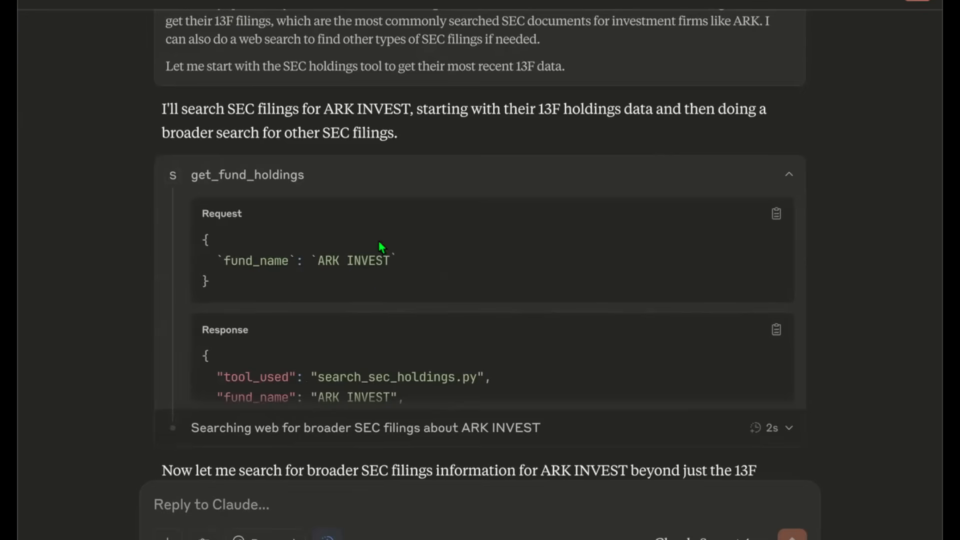